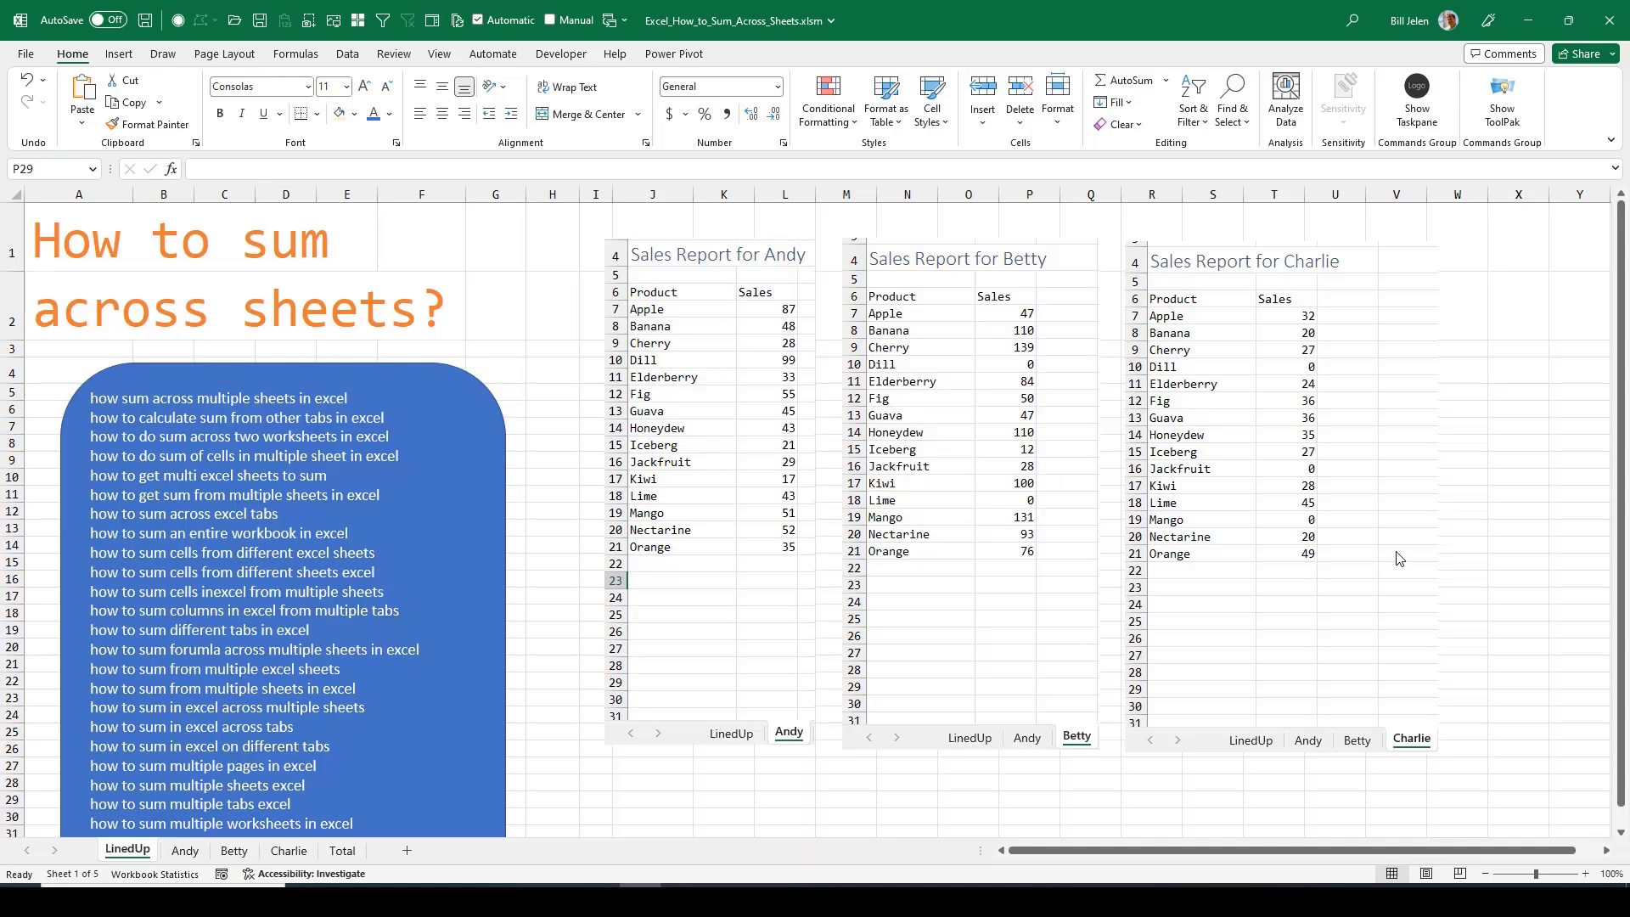
pyautogui.moveTo(679, 309)
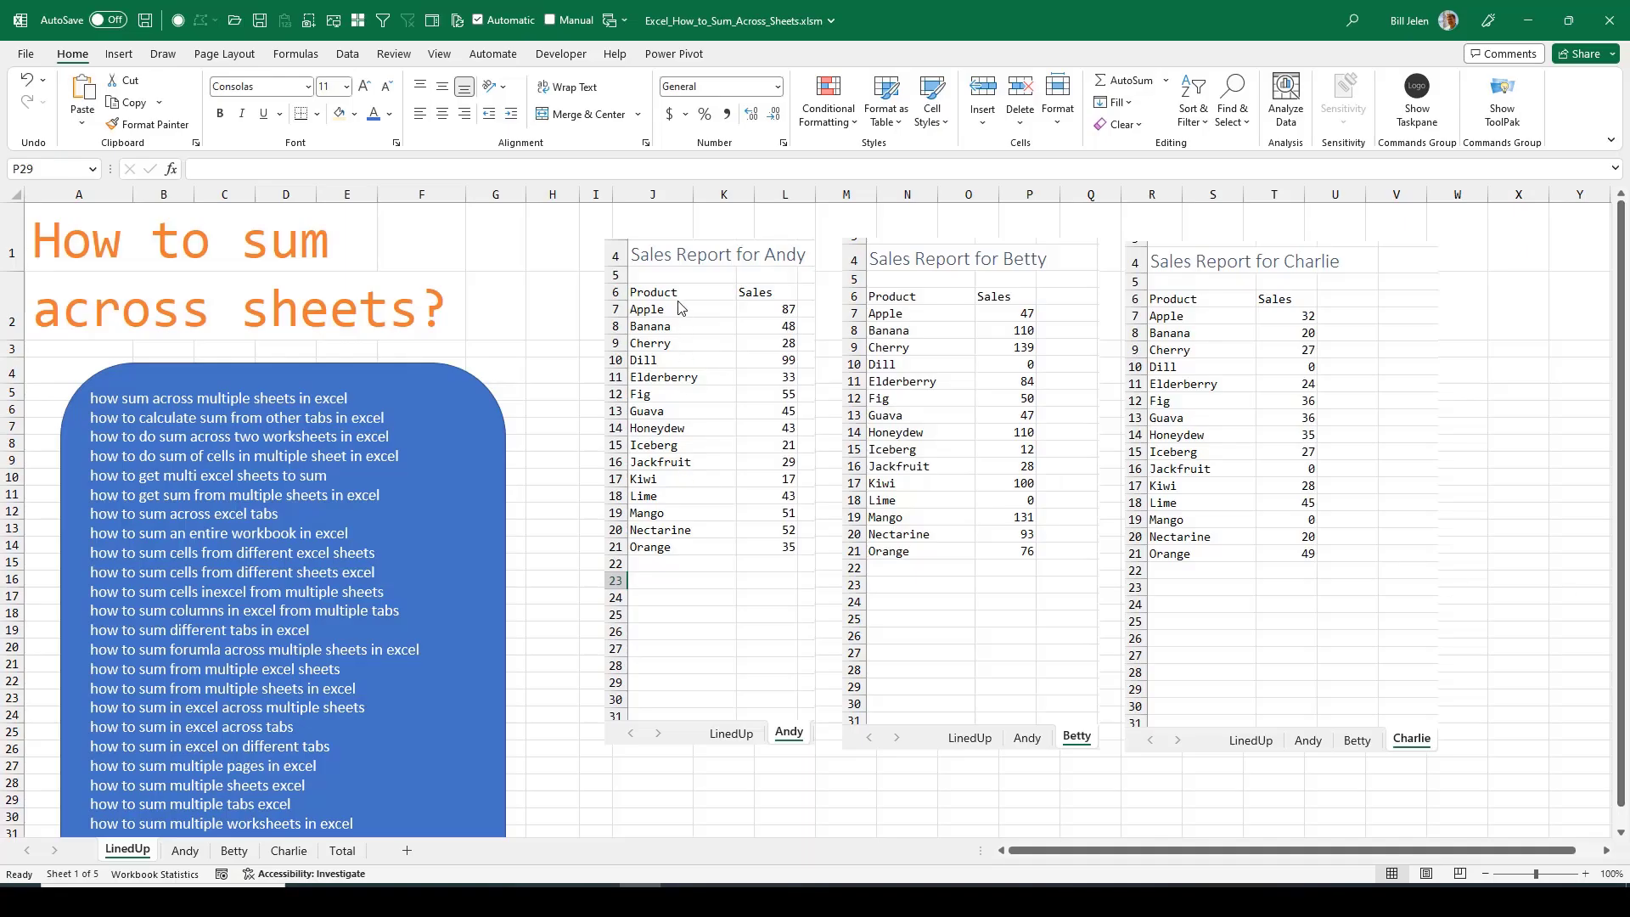
pyautogui.moveTo(709, 323)
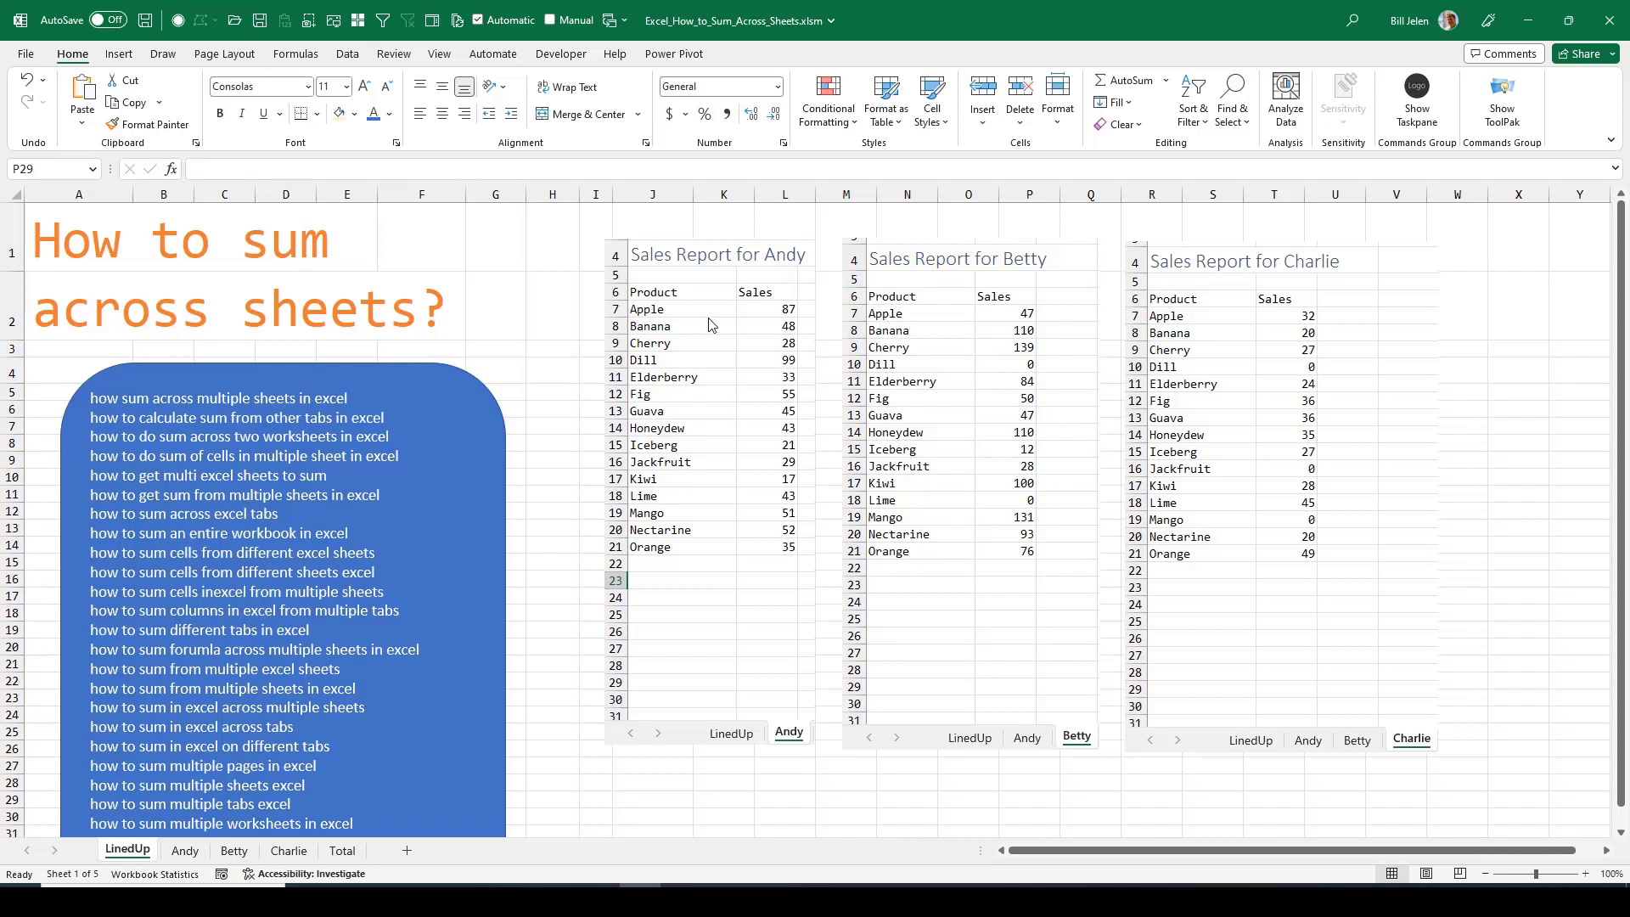
pyautogui.moveTo(915, 552)
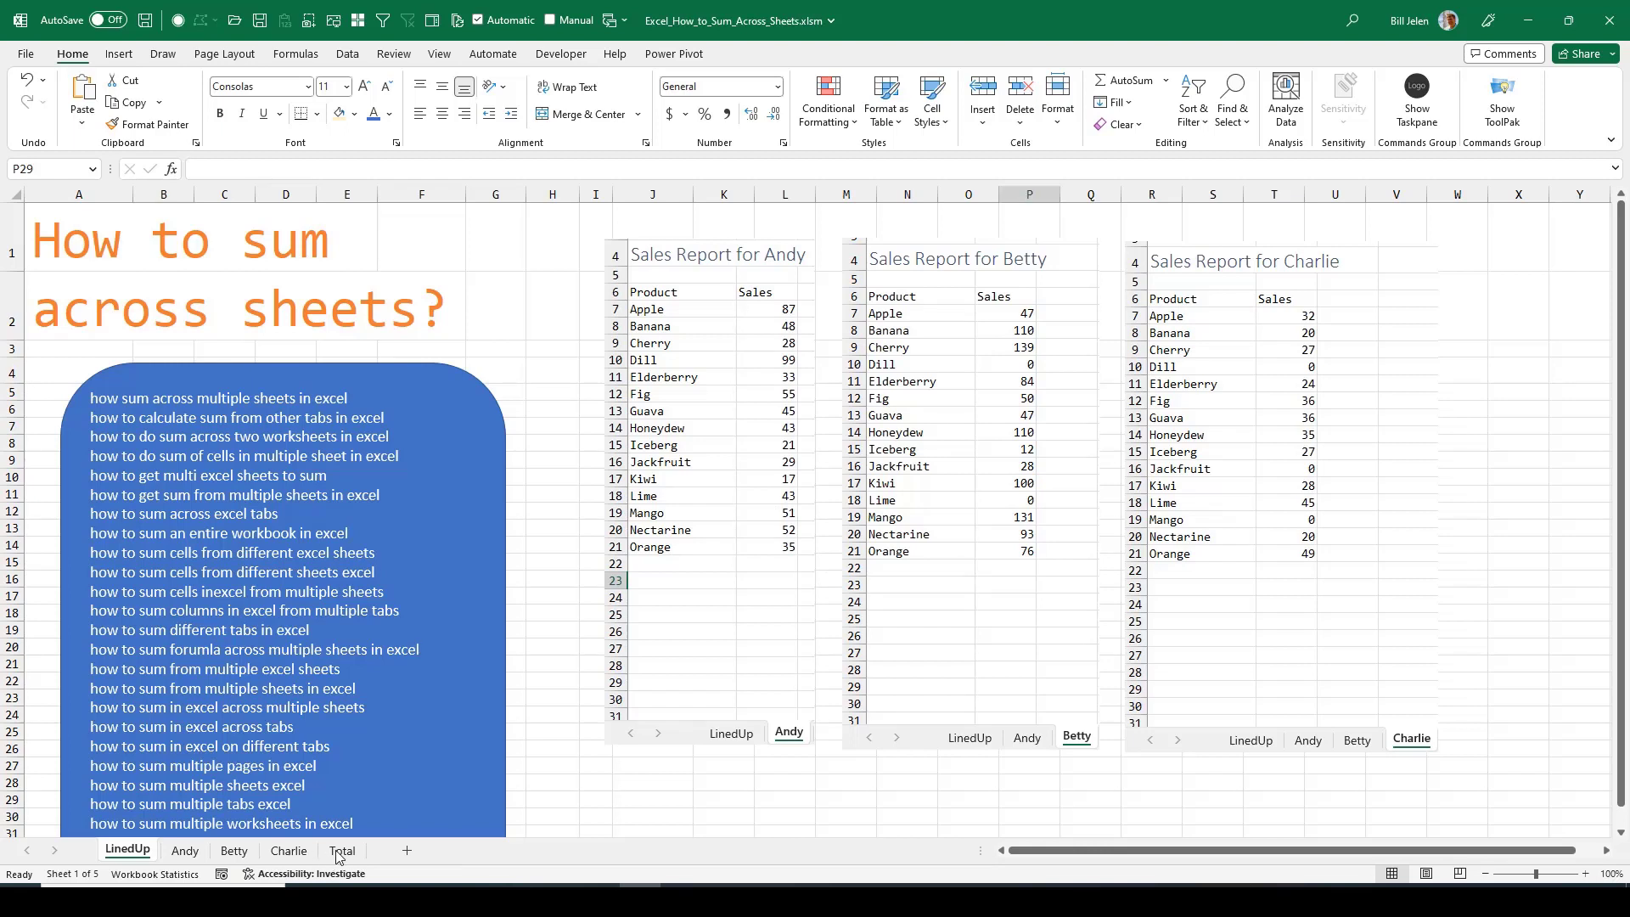
# - Switch to the Total sheet with its empty Sales column
pyautogui.click(342, 849)
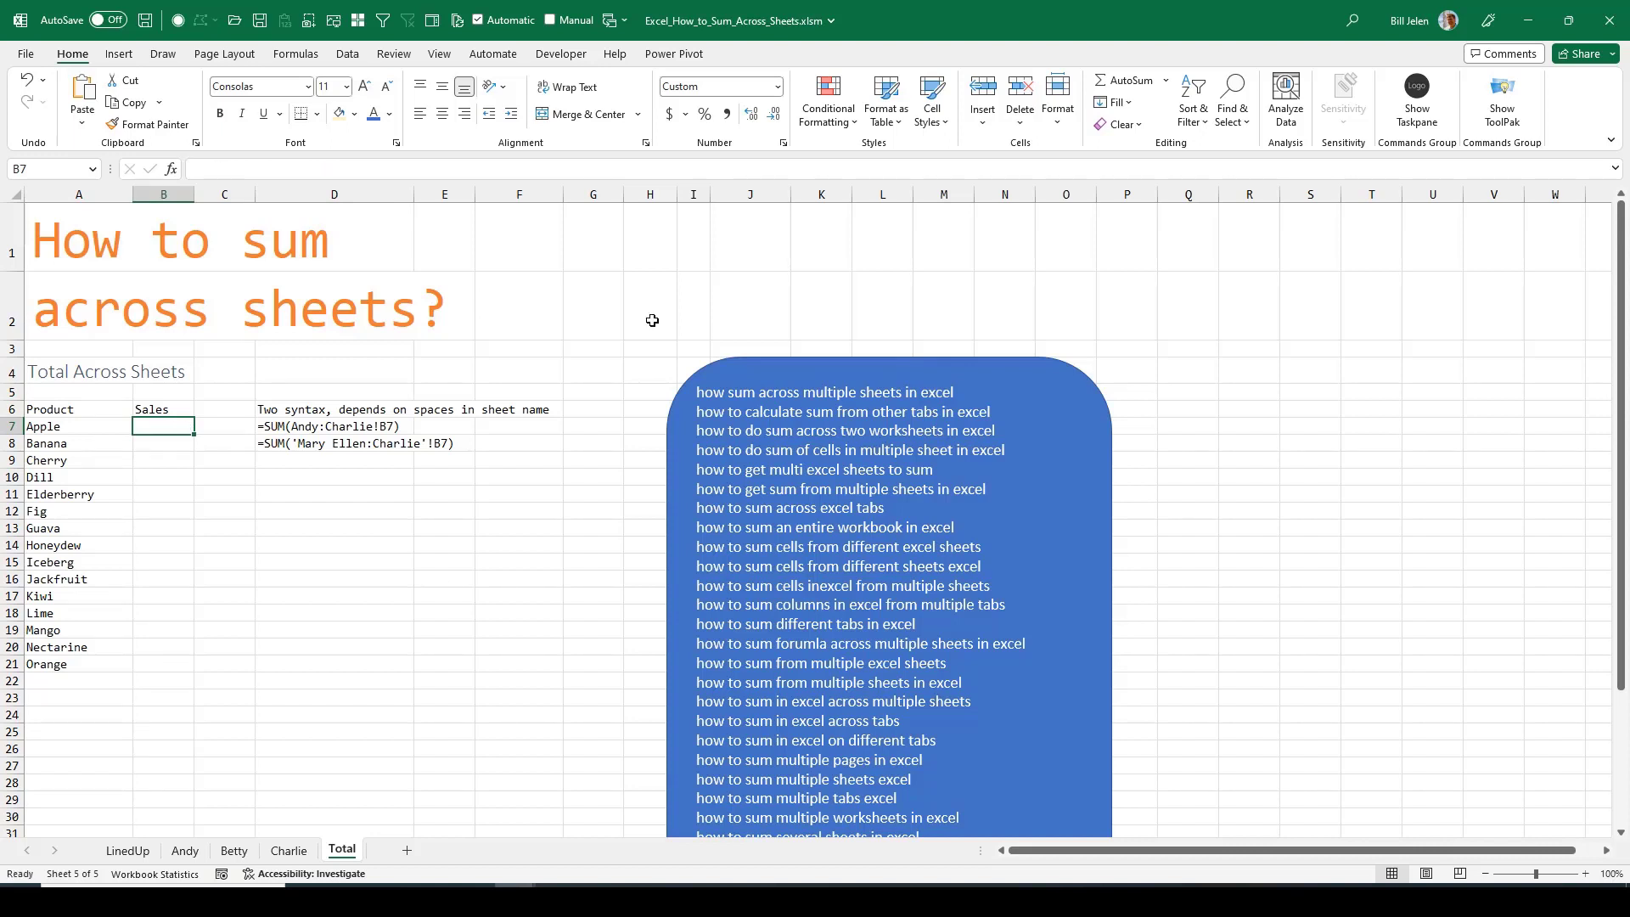
# - Enter a 3D SUM in B7 totalling Apple's sales across Andy:Charlie, returning 166
pyautogui.write('=sum(')
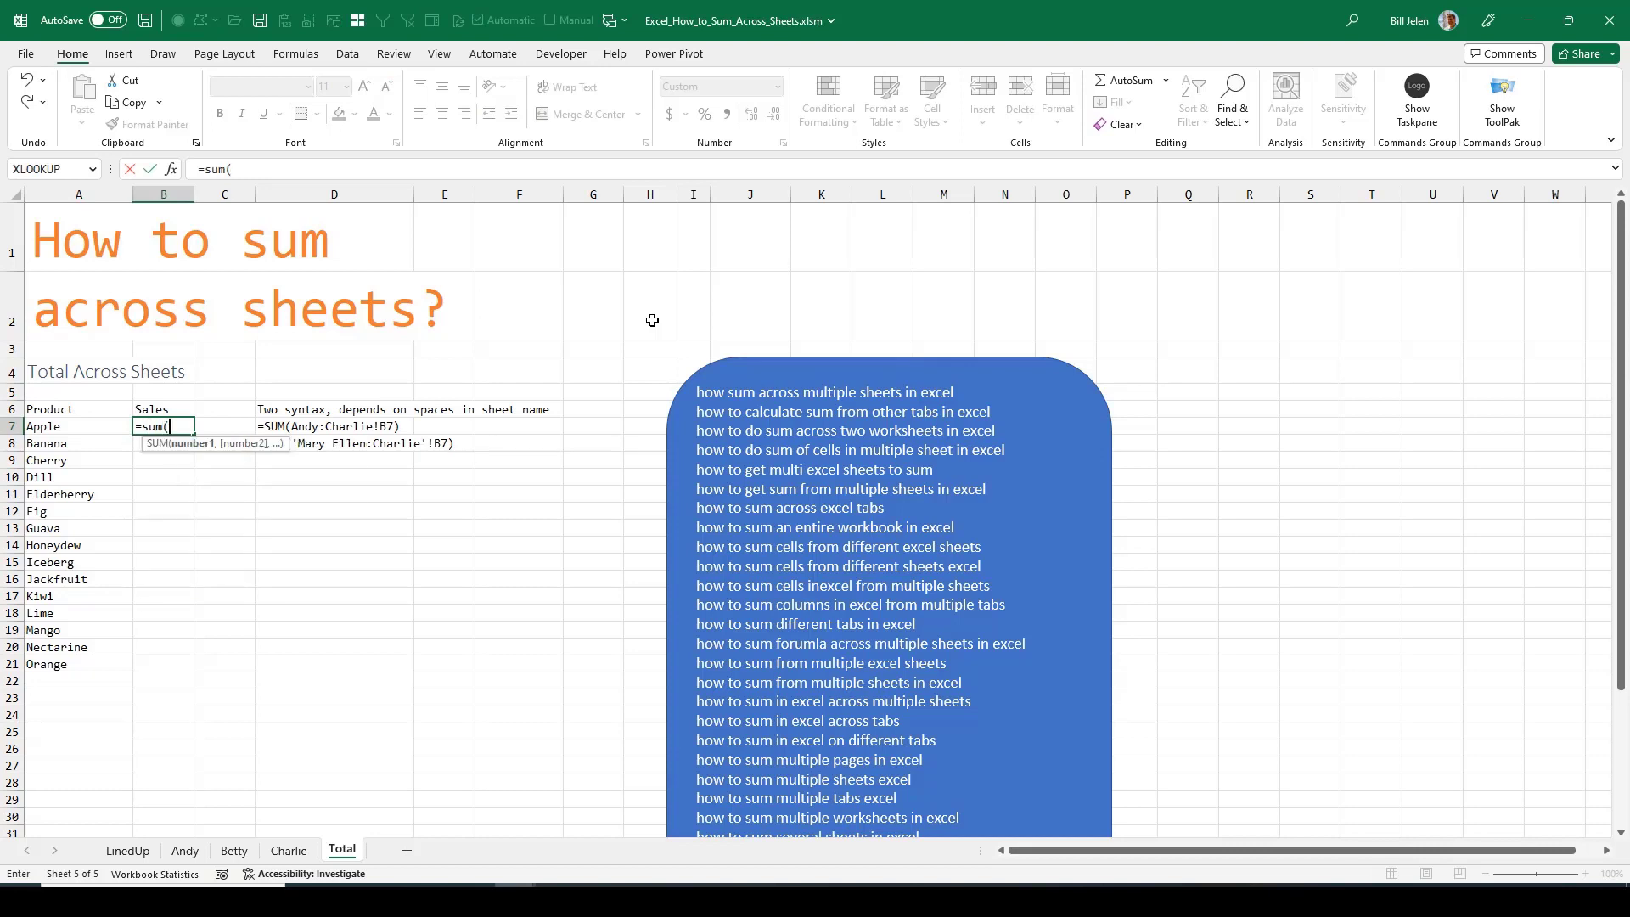
pyautogui.moveTo(200, 817)
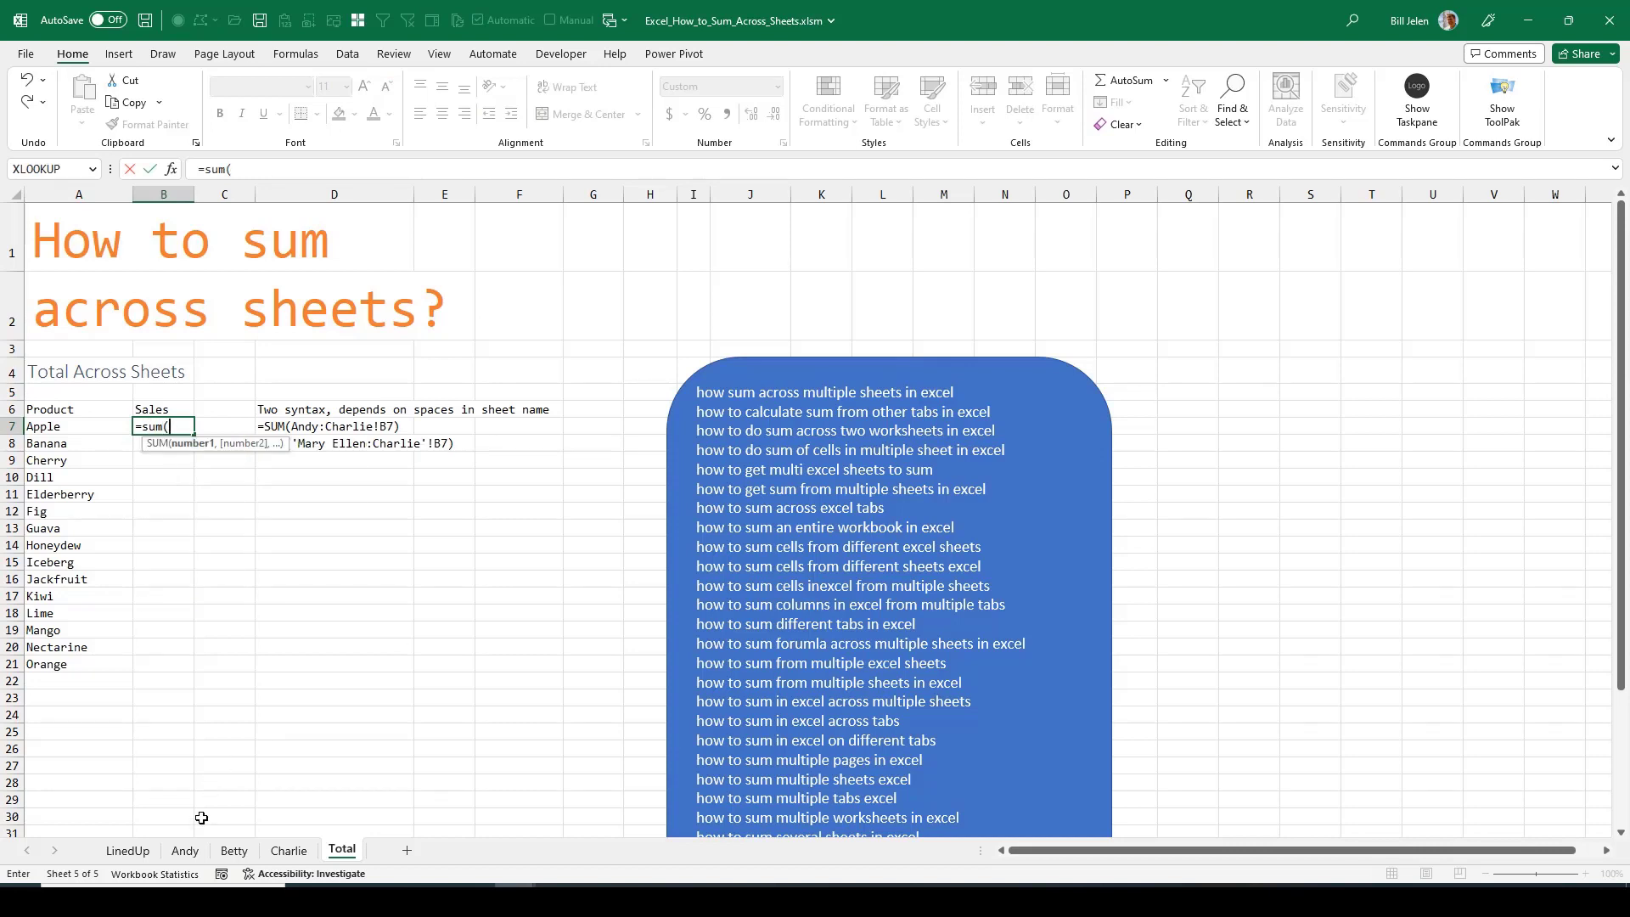
pyautogui.click(183, 851)
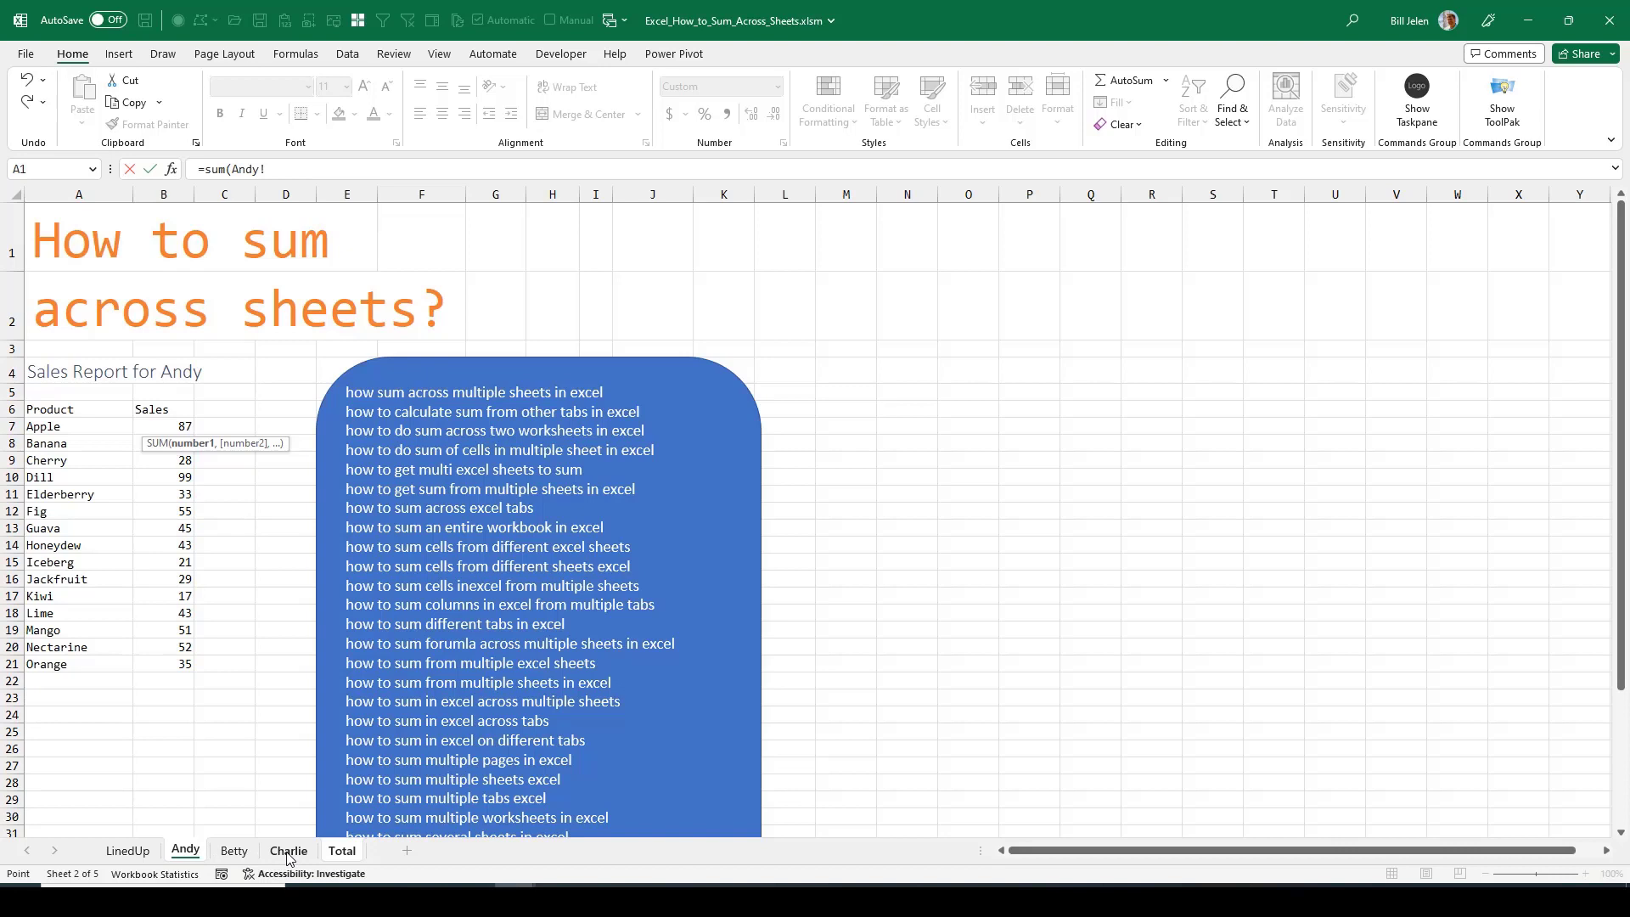
pyautogui.click(289, 850)
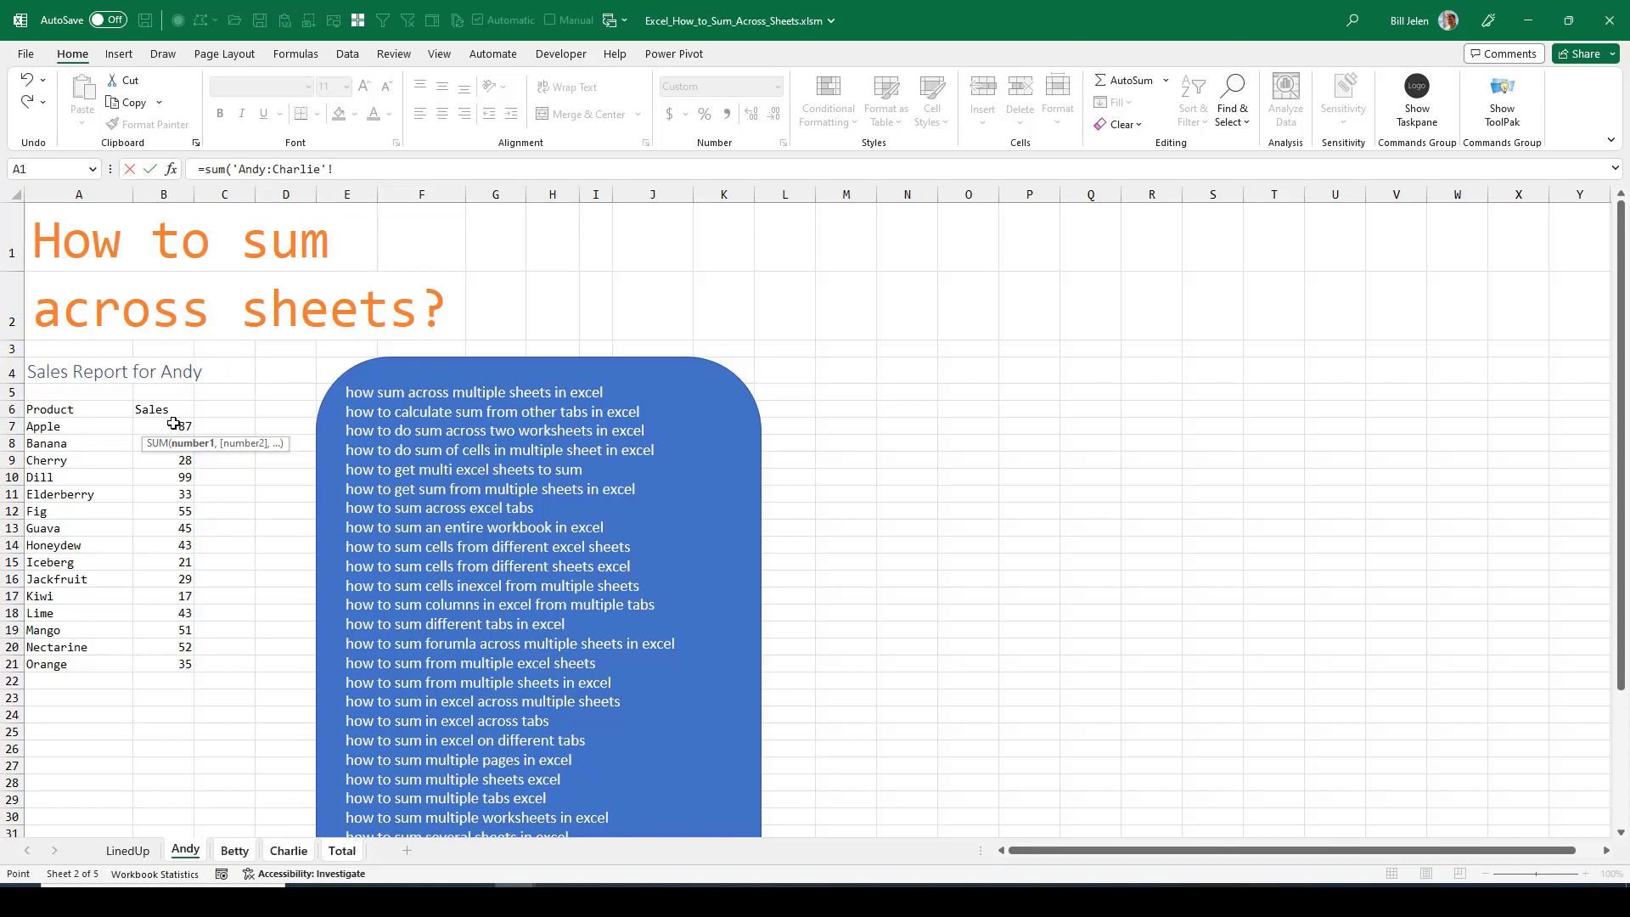
pyautogui.click(163, 426)
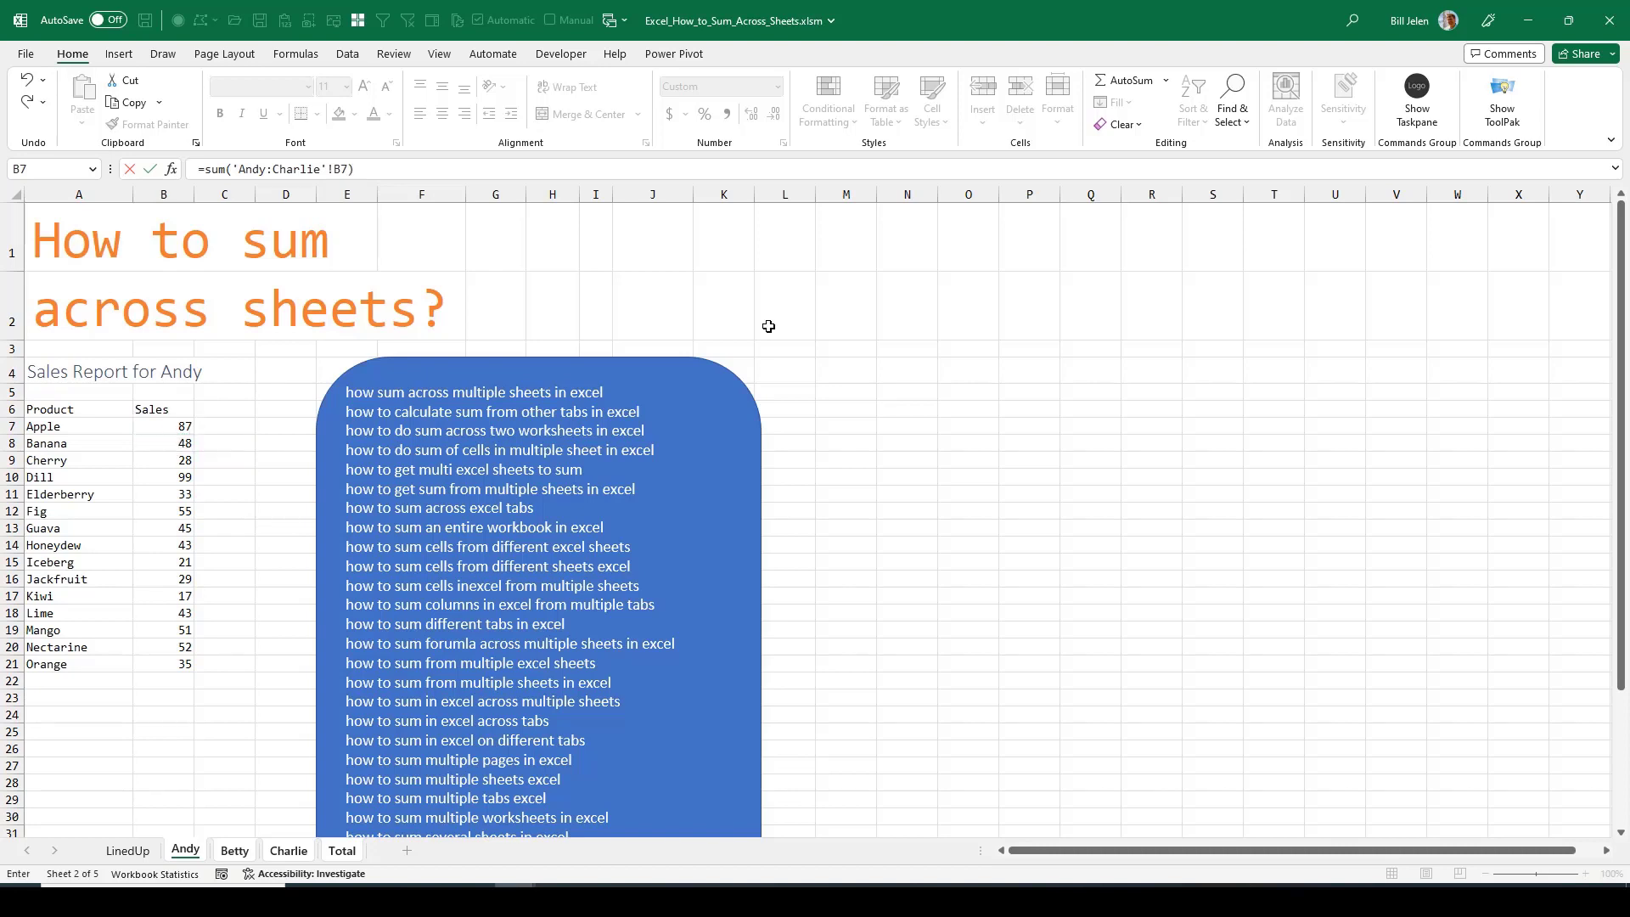
pyautogui.click(342, 849)
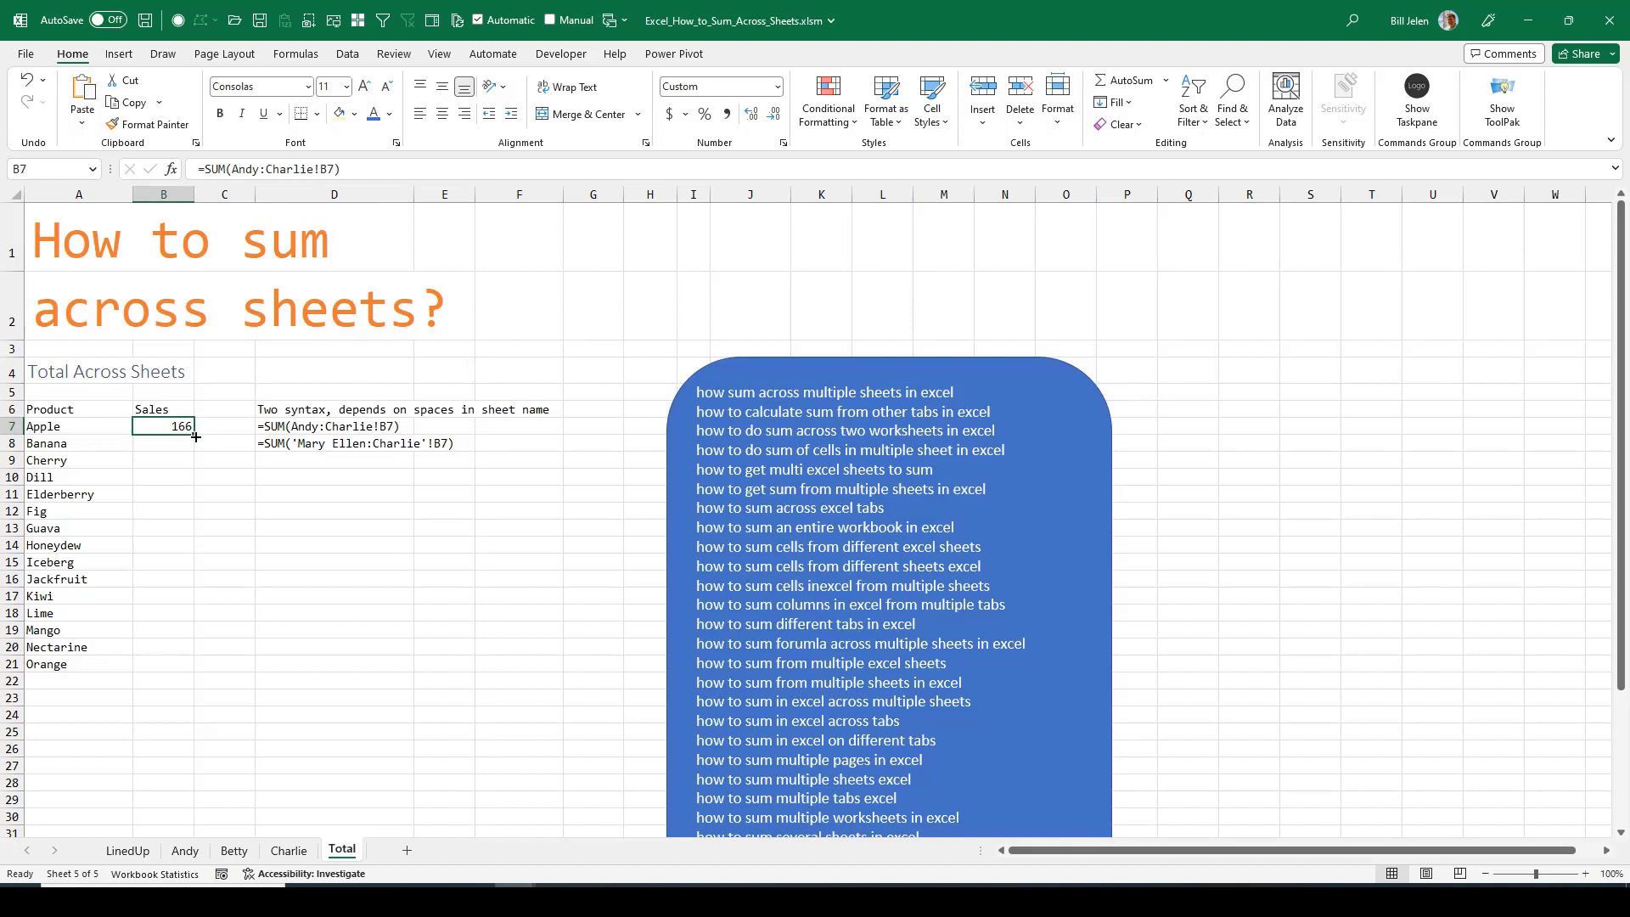
pyautogui.moveTo(194, 436); pyautogui.dragTo(194, 664)
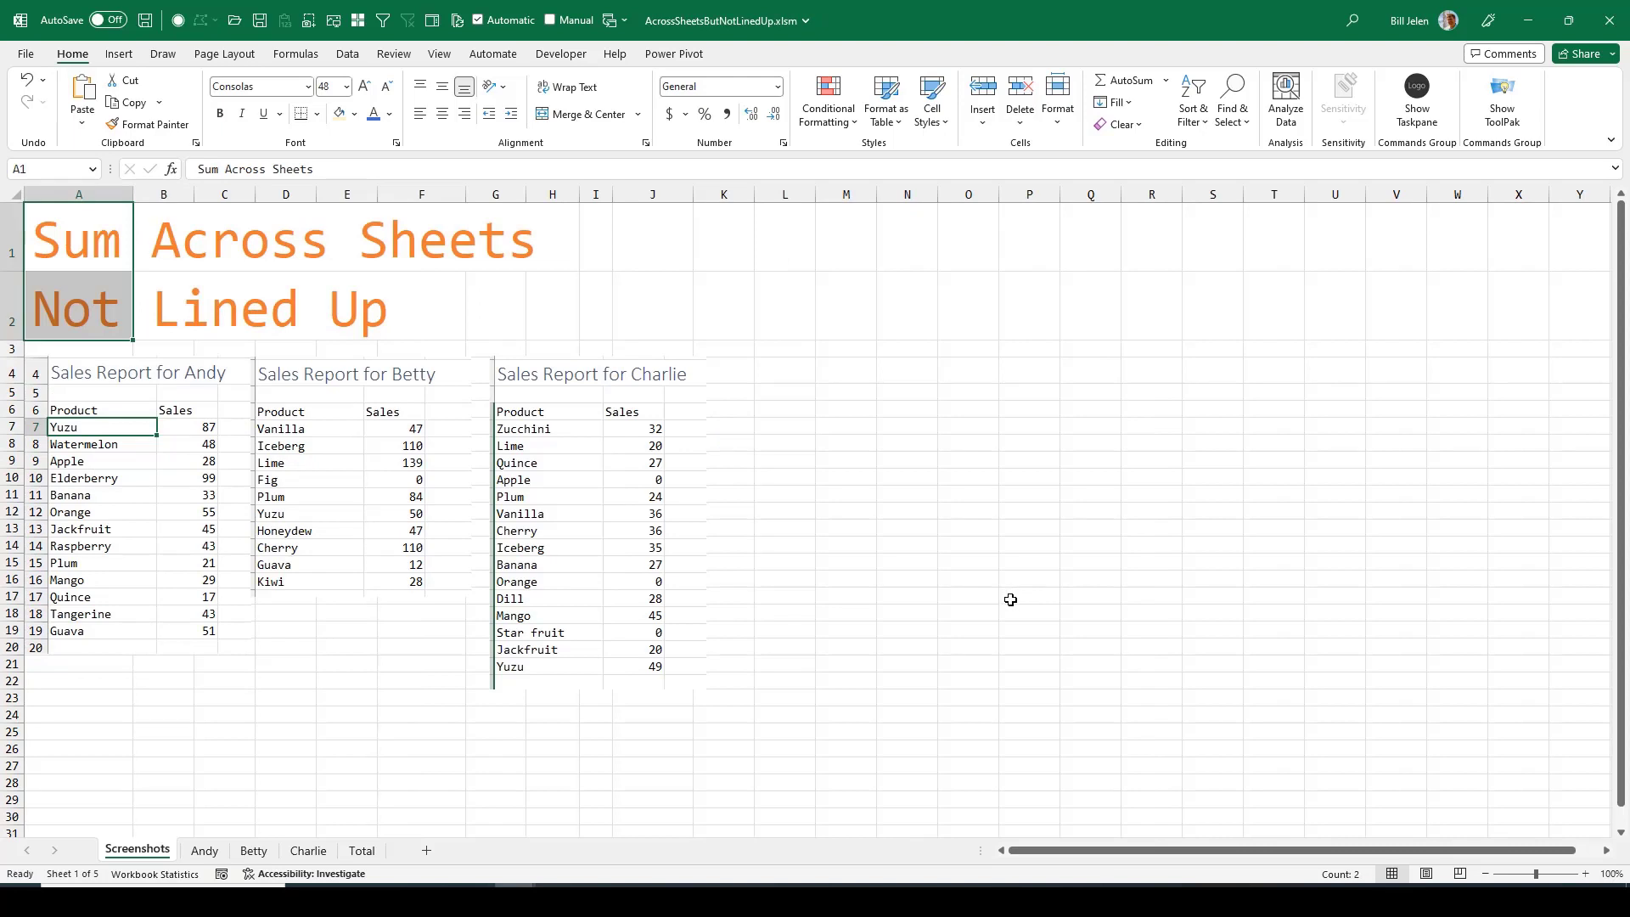
pyautogui.moveTo(135, 602)
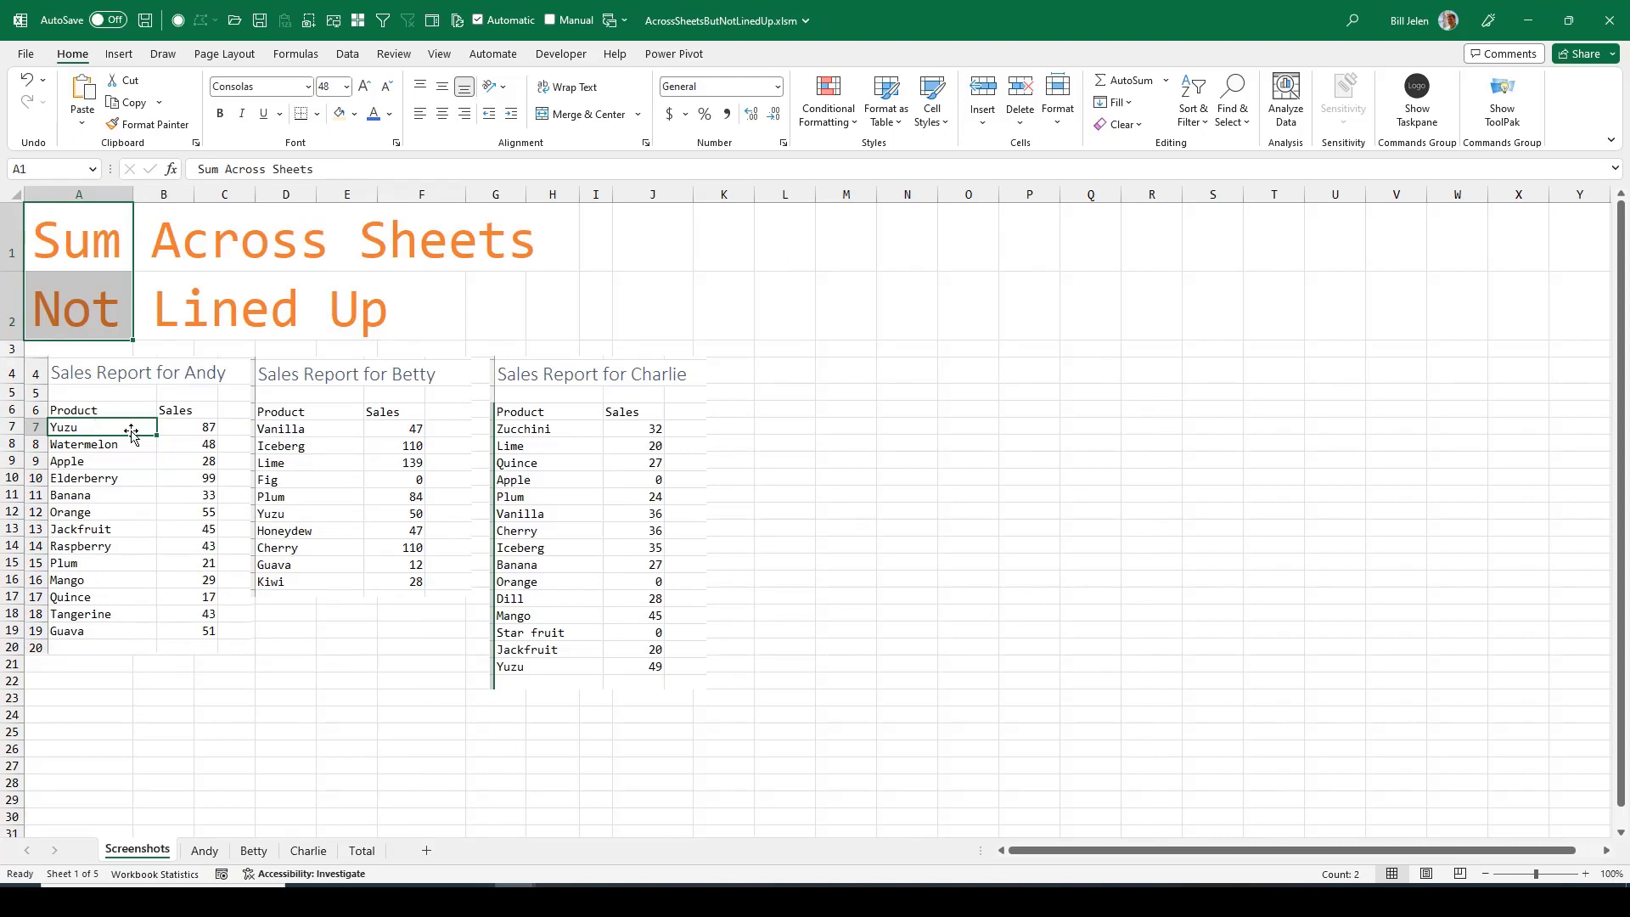
pyautogui.moveTo(99, 429)
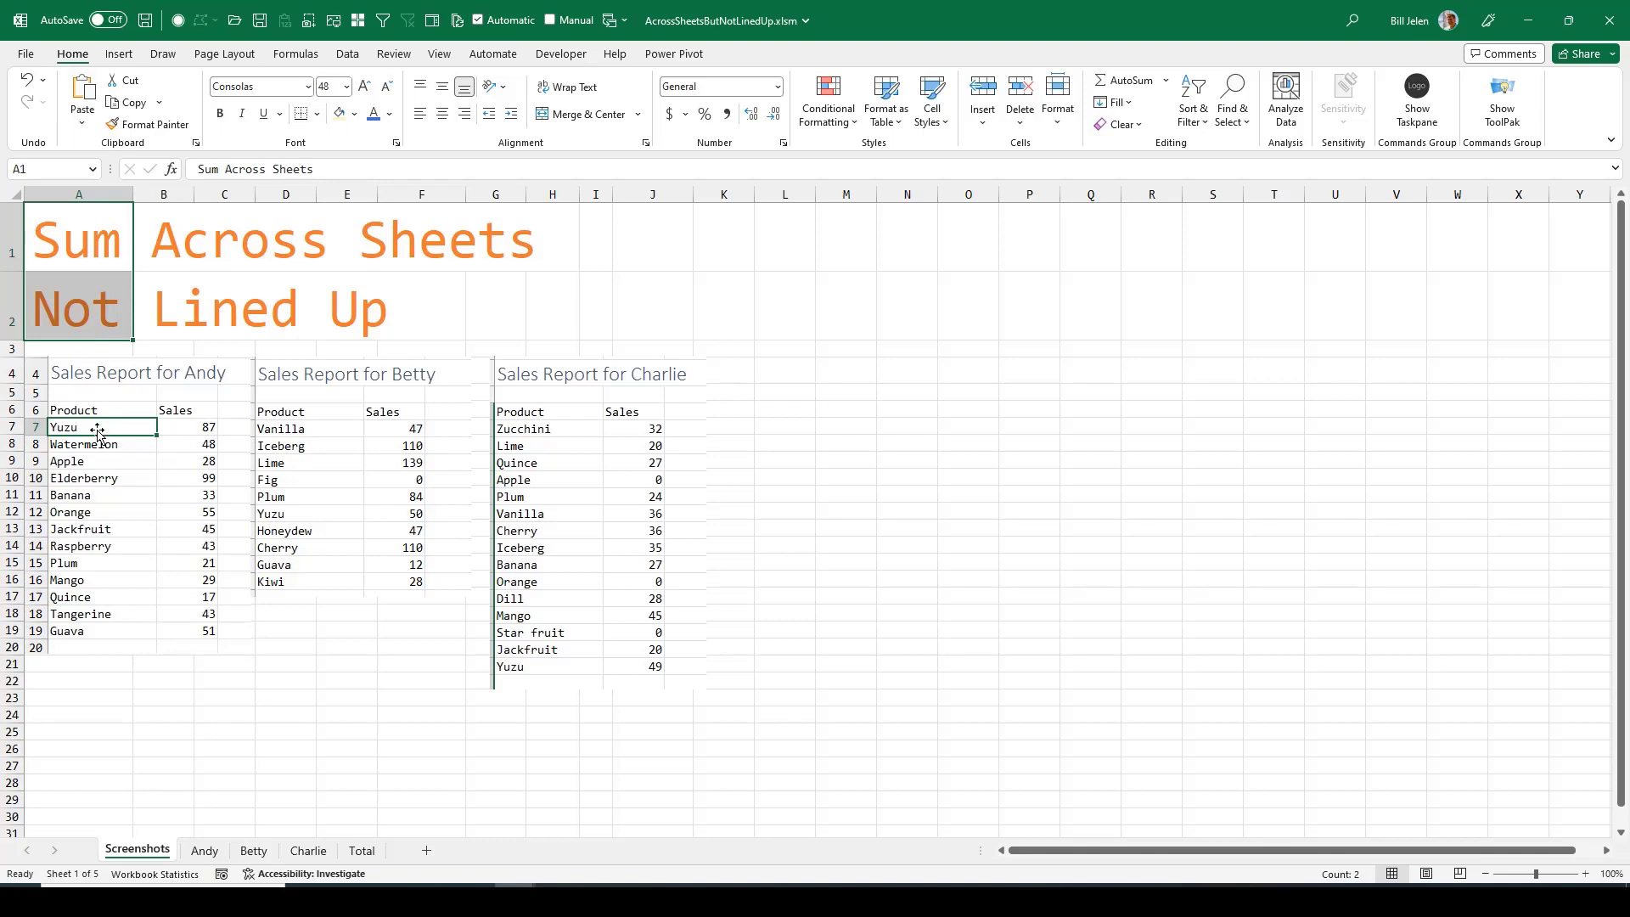
pyautogui.moveTo(339, 456)
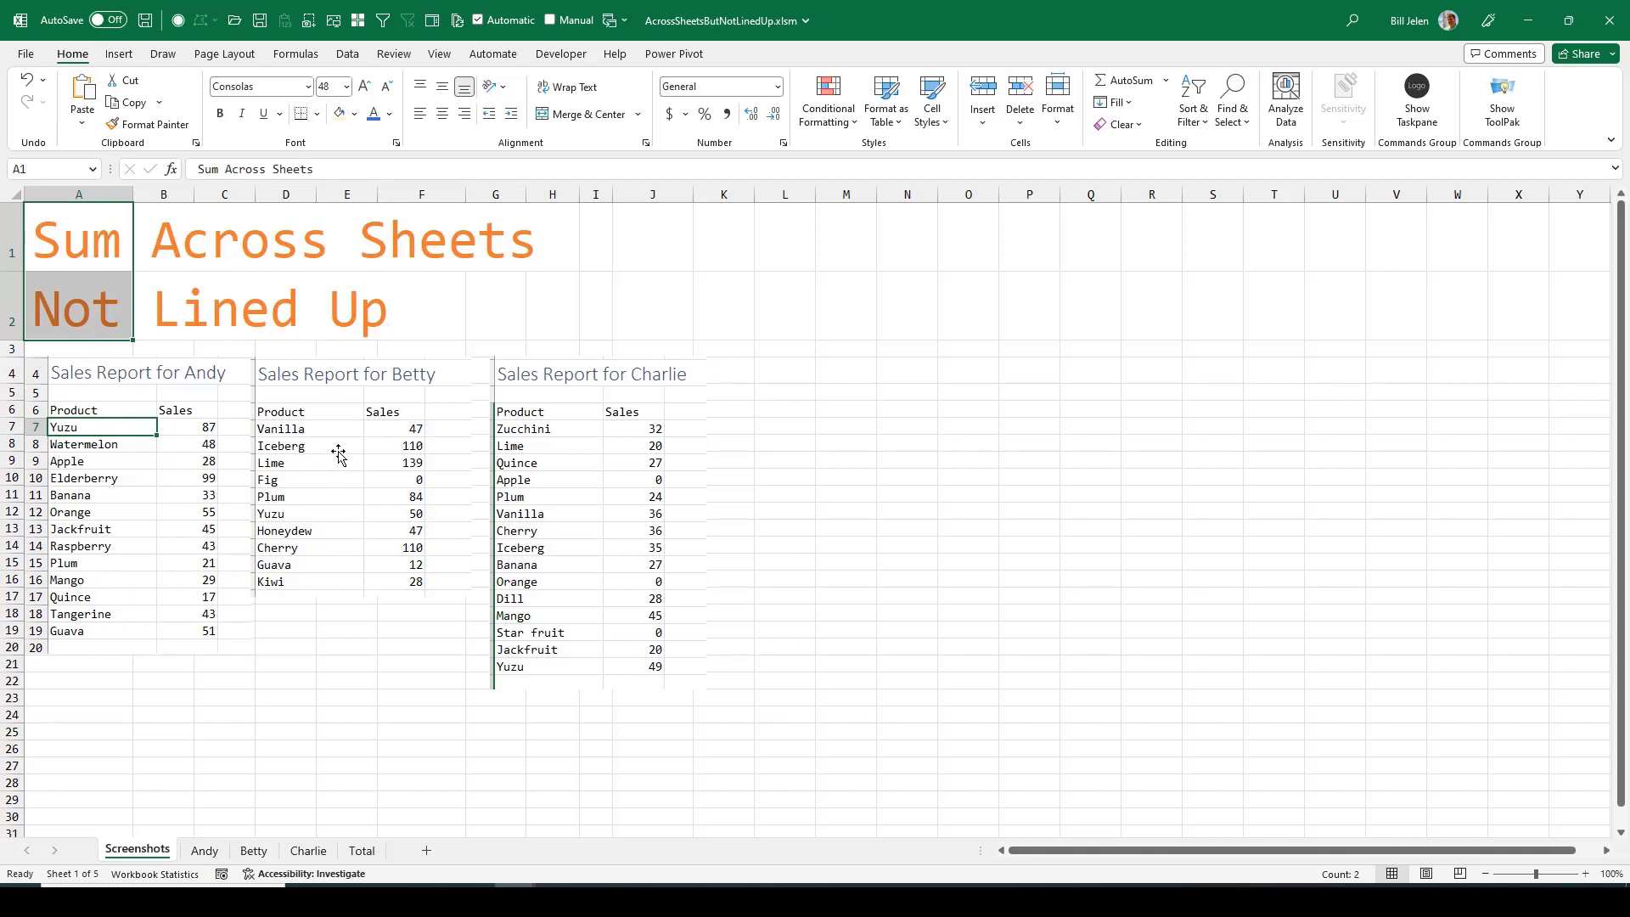
pyautogui.moveTo(562, 418)
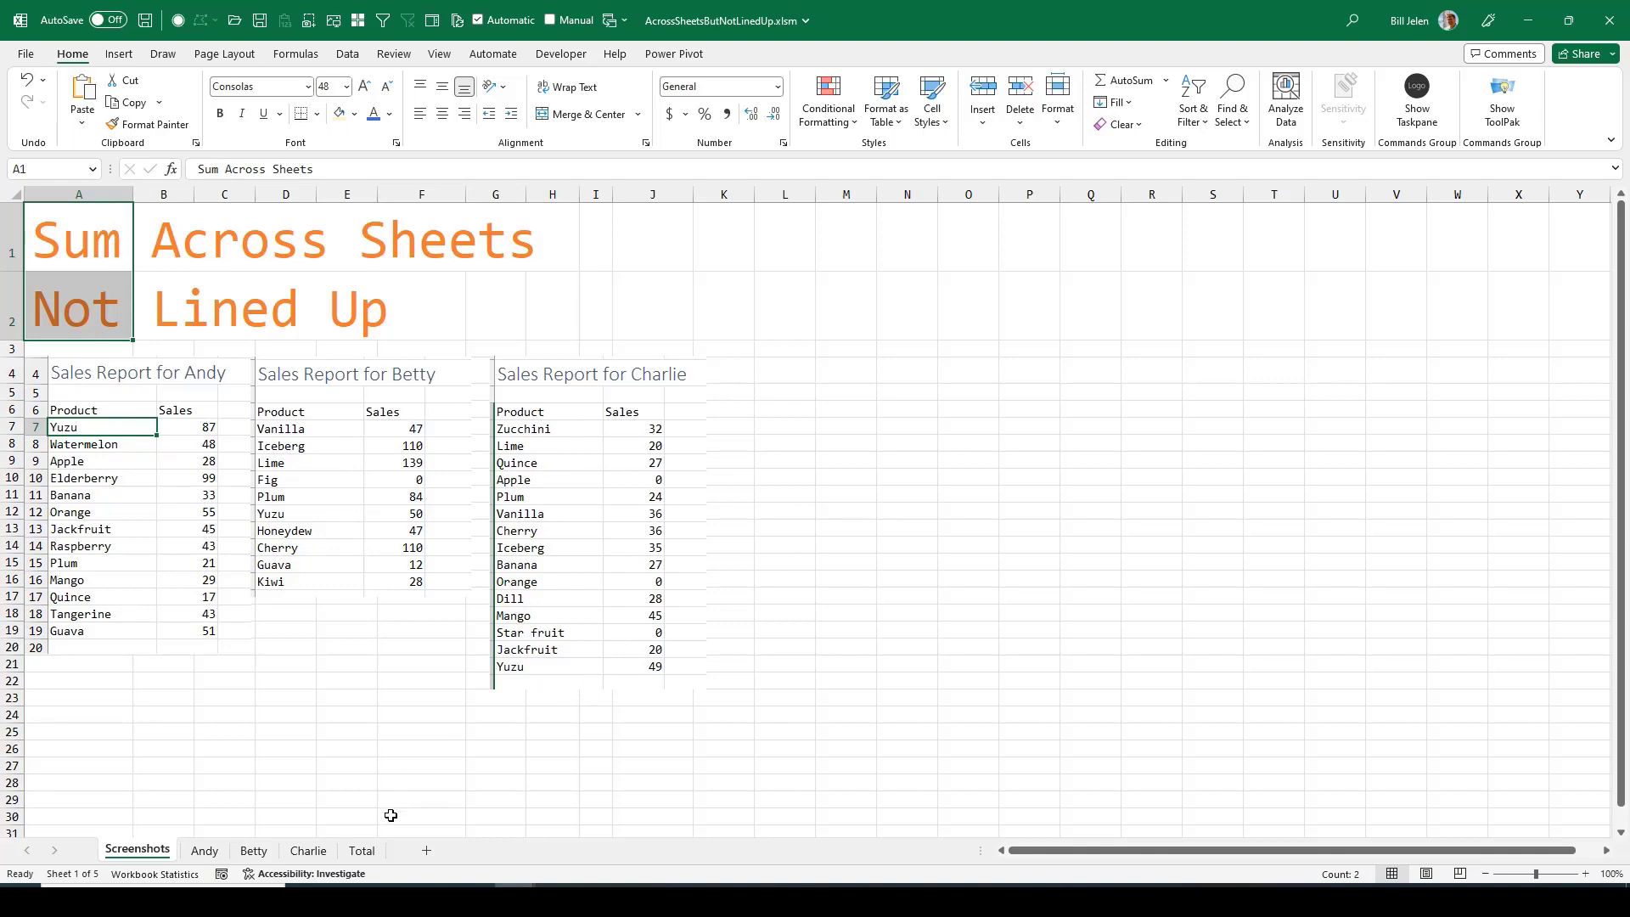
# - Switch to the Total sheet of the AcrossSheetsButNotLinedUp workbook
pyautogui.click(360, 851)
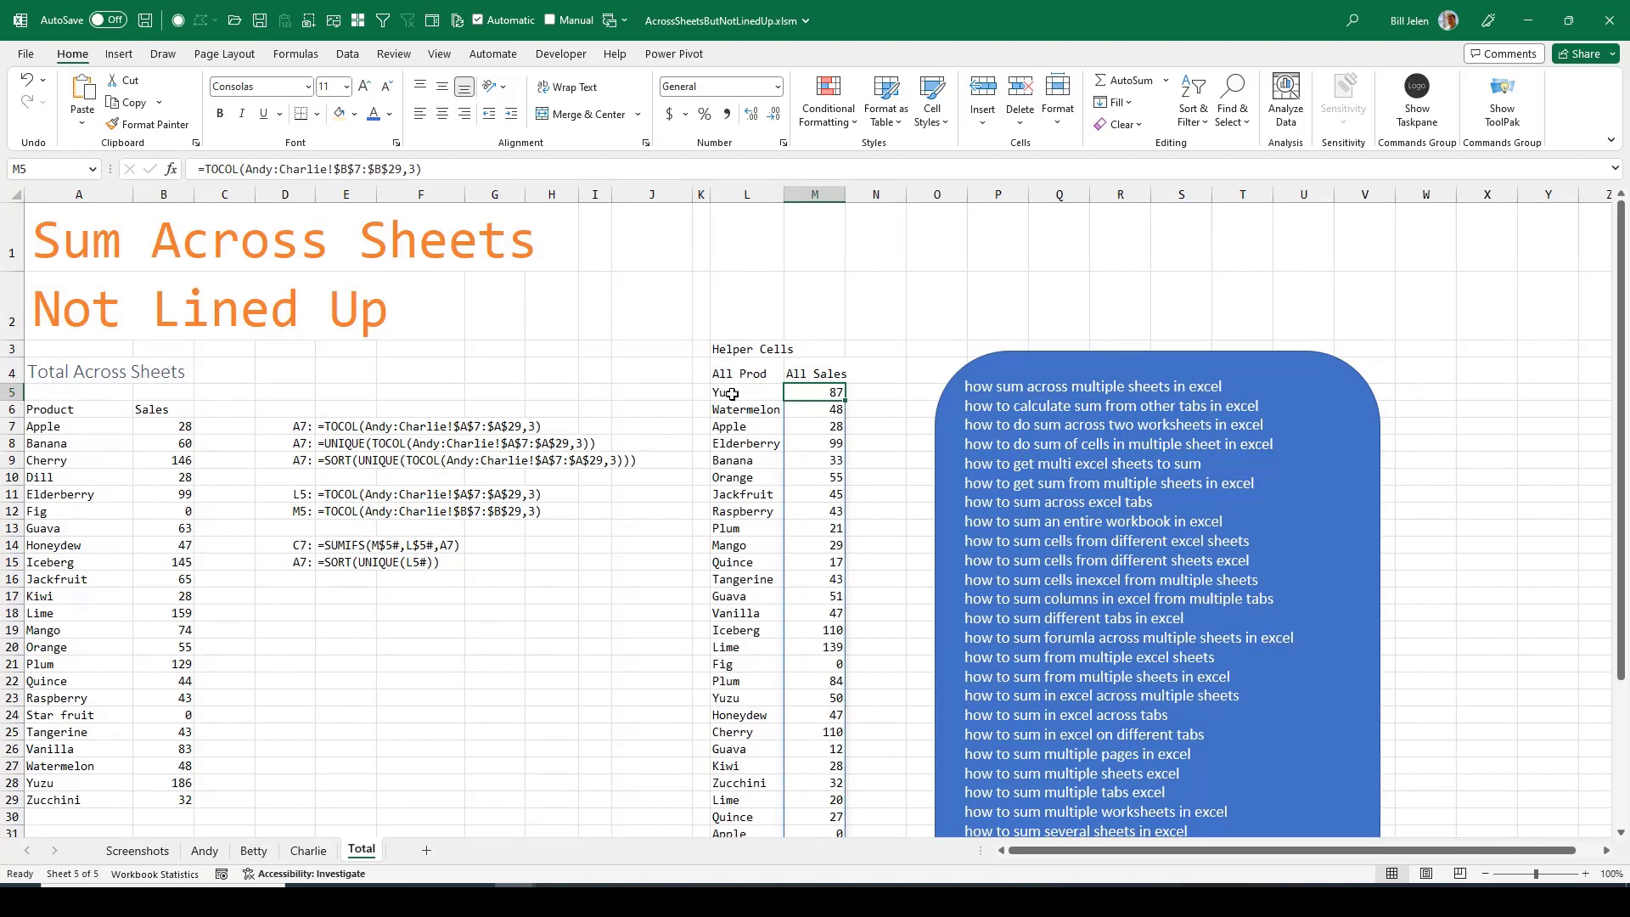
pyautogui.moveTo(353, 436)
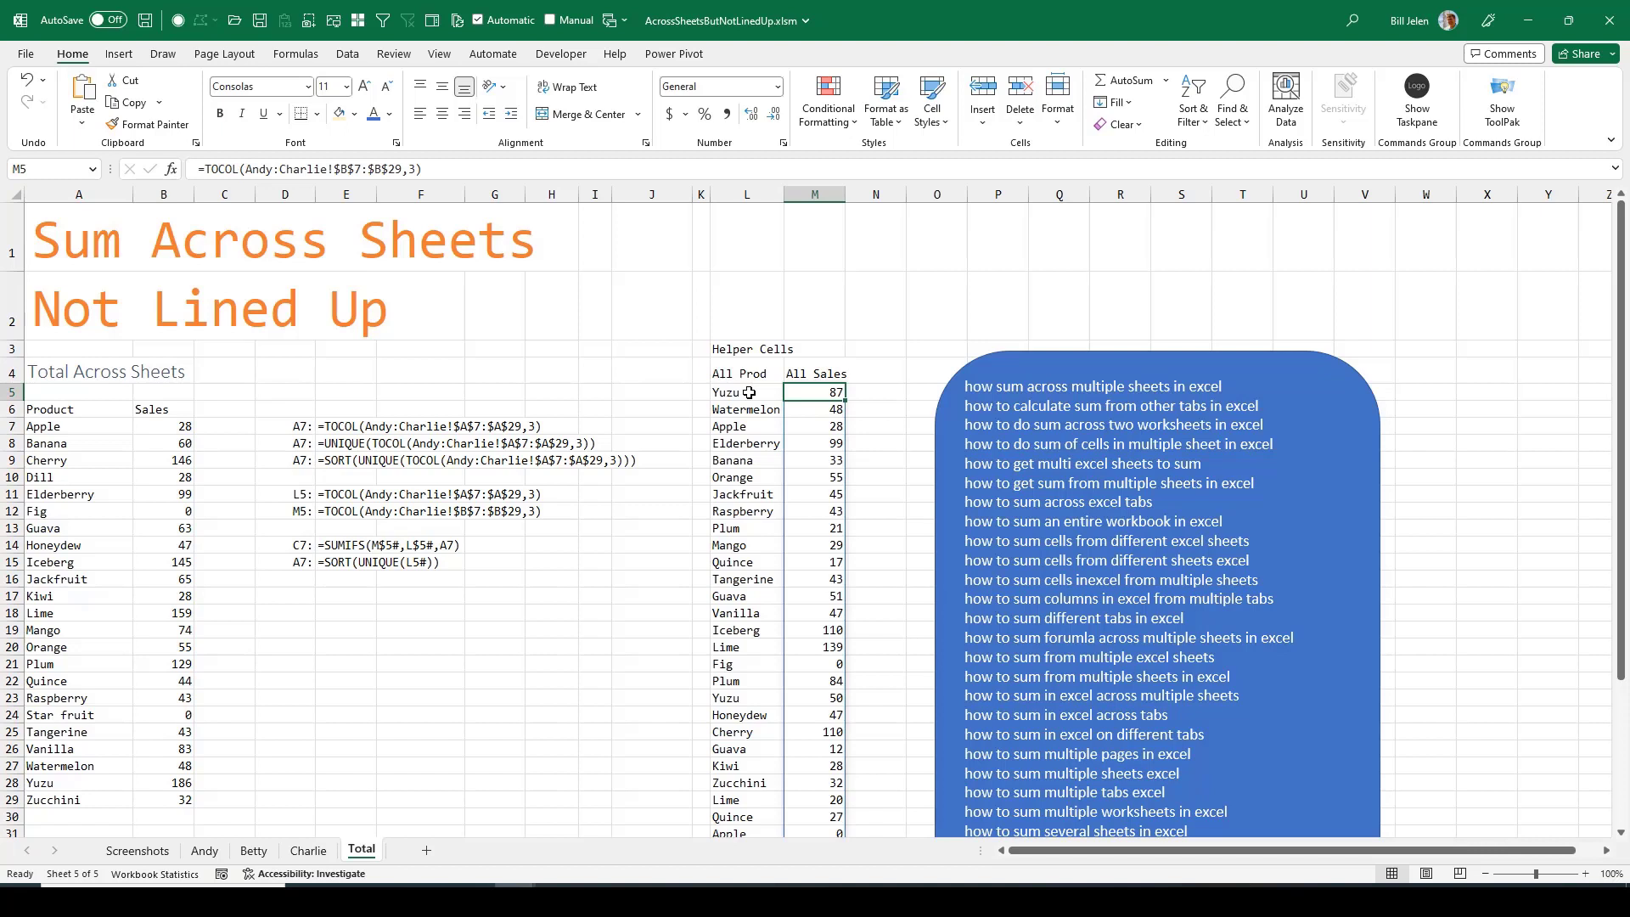
pyautogui.click(746, 393)
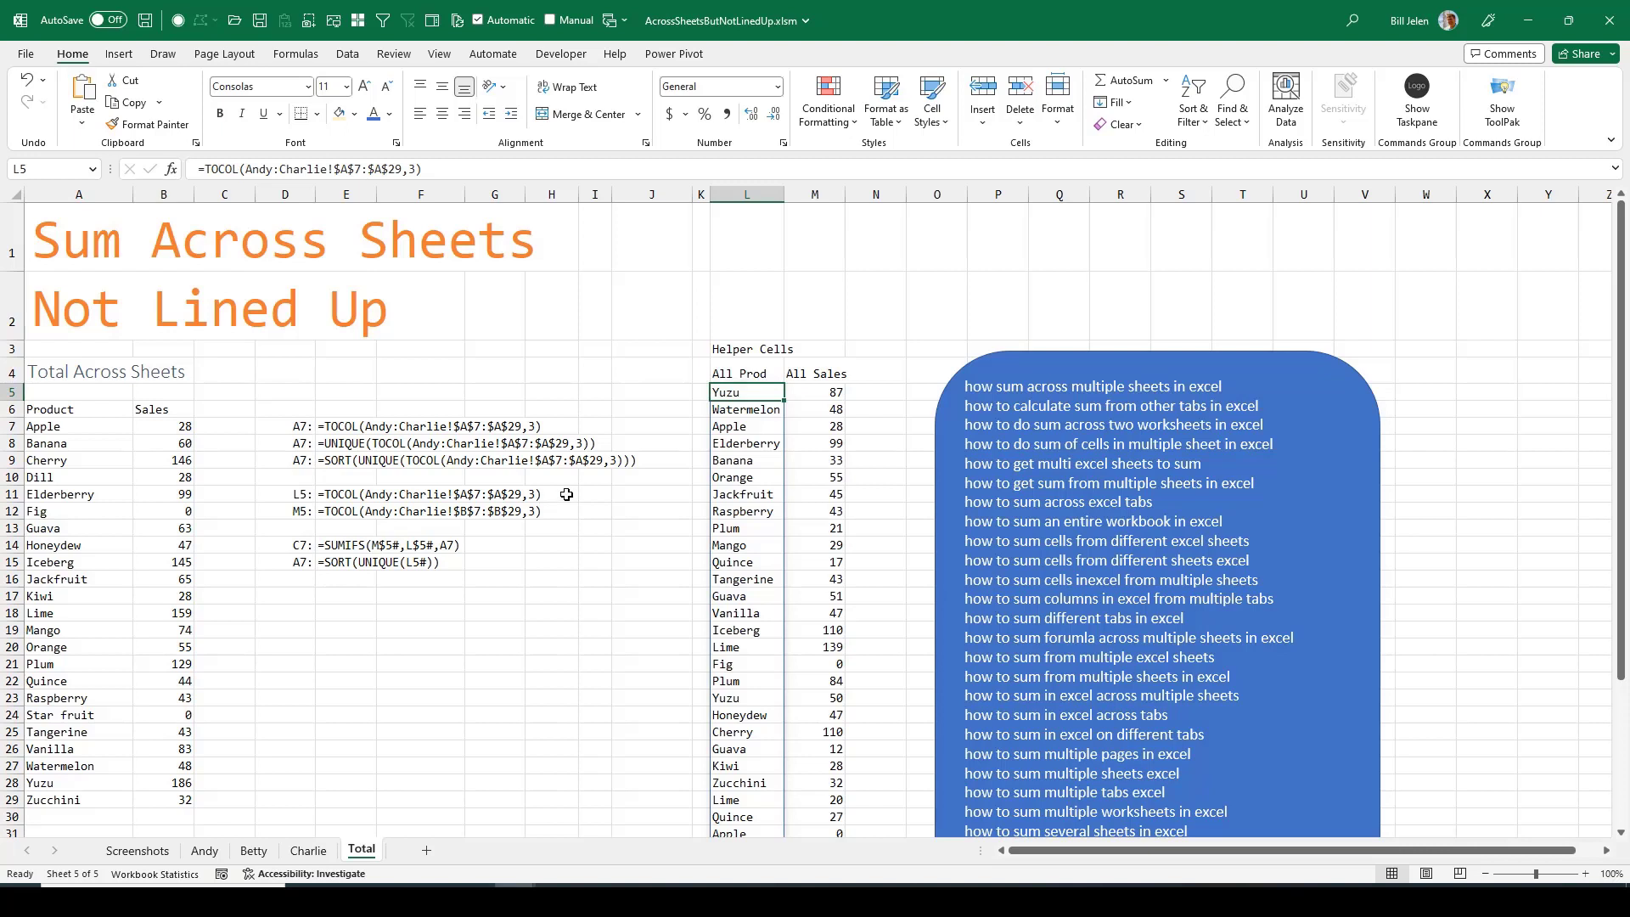
pyautogui.click(813, 392)
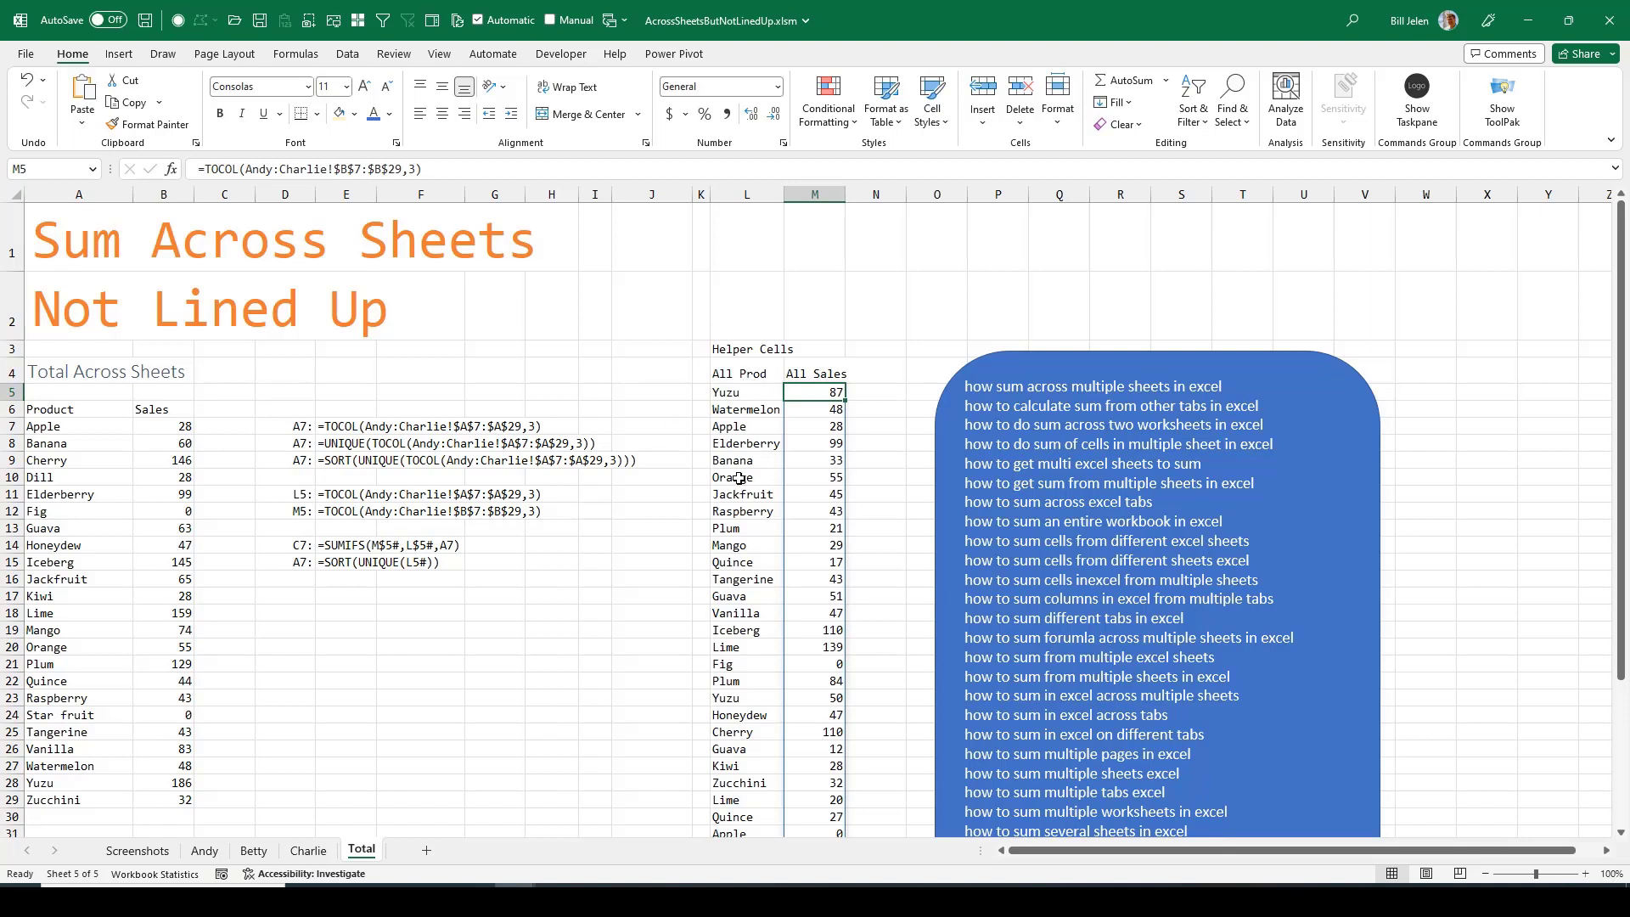
pyautogui.moveTo(66, 428)
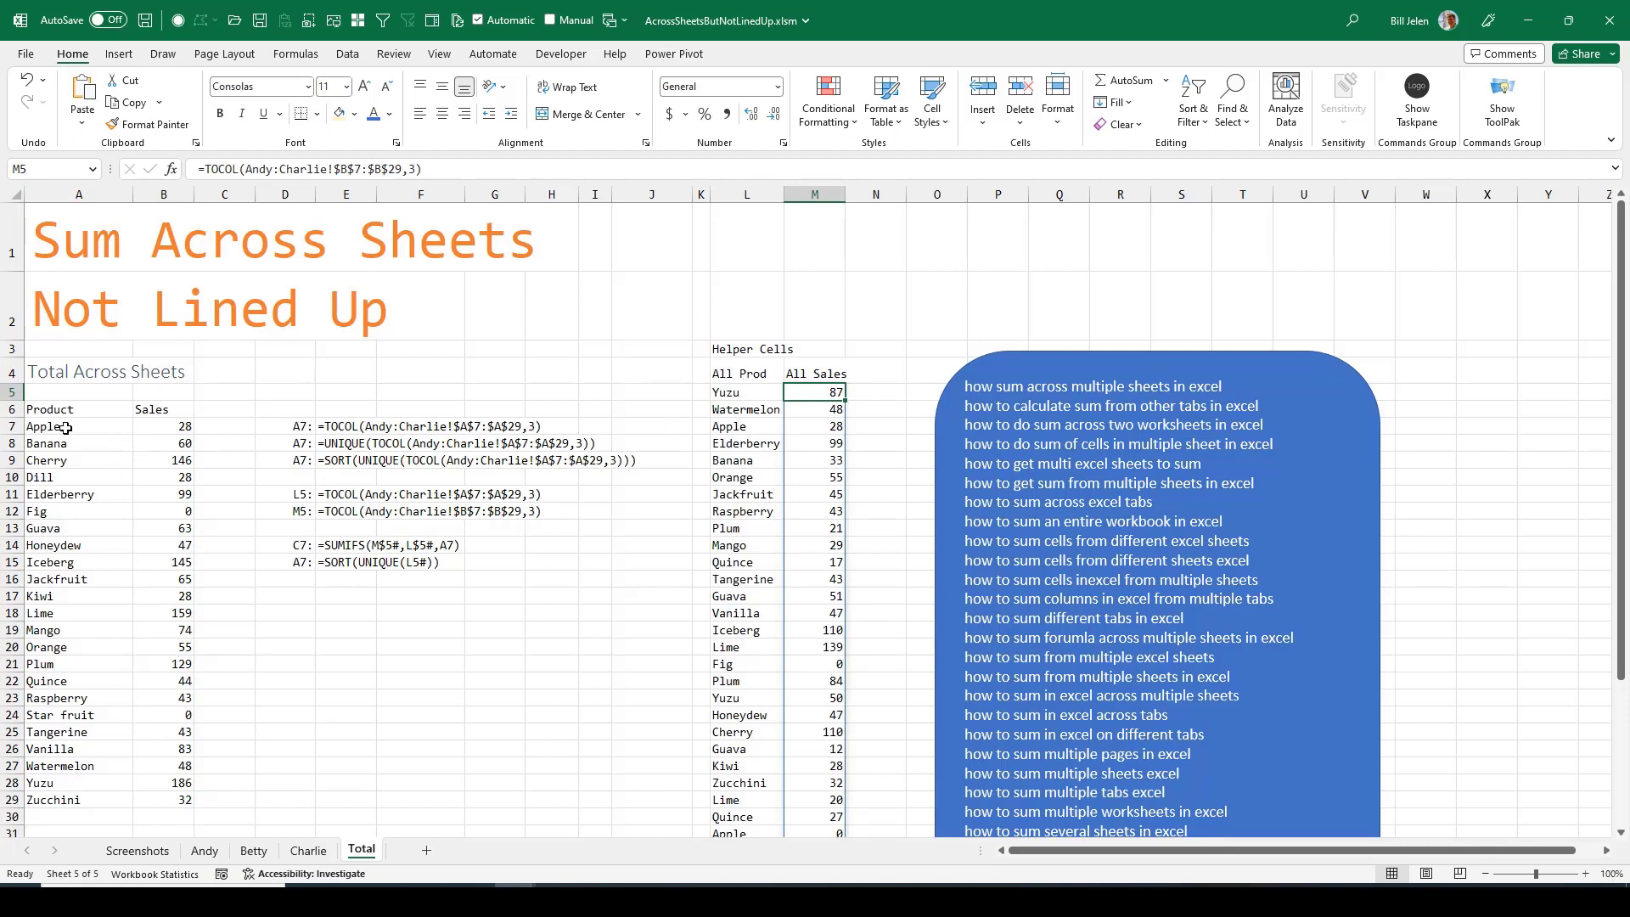
pyautogui.click(78, 426)
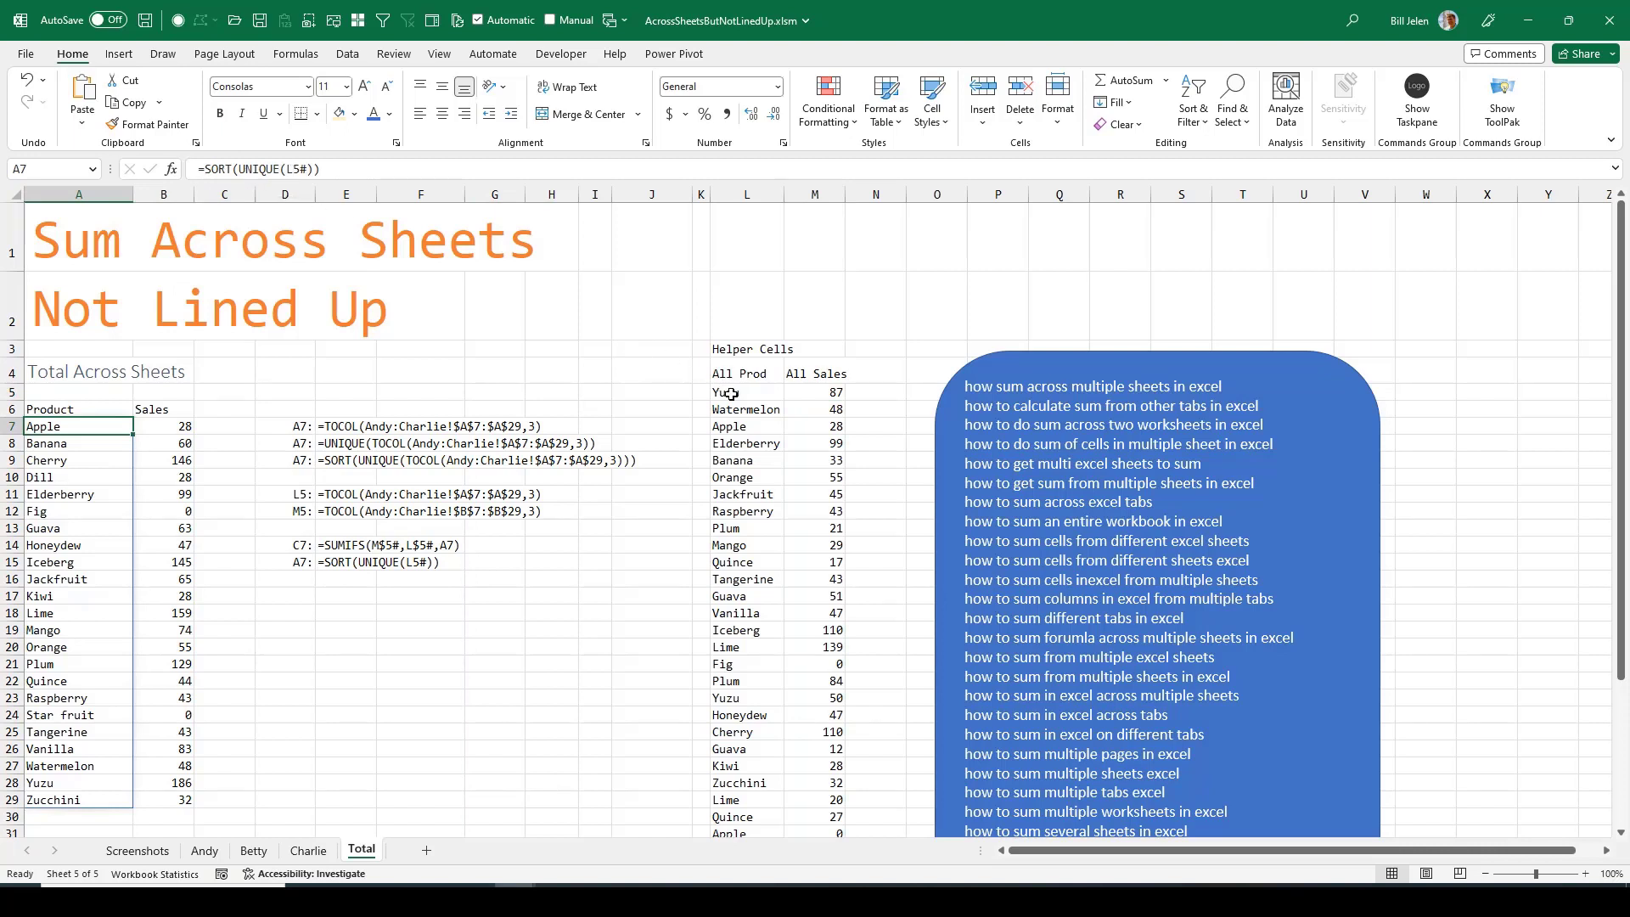
pyautogui.moveTo(733, 395)
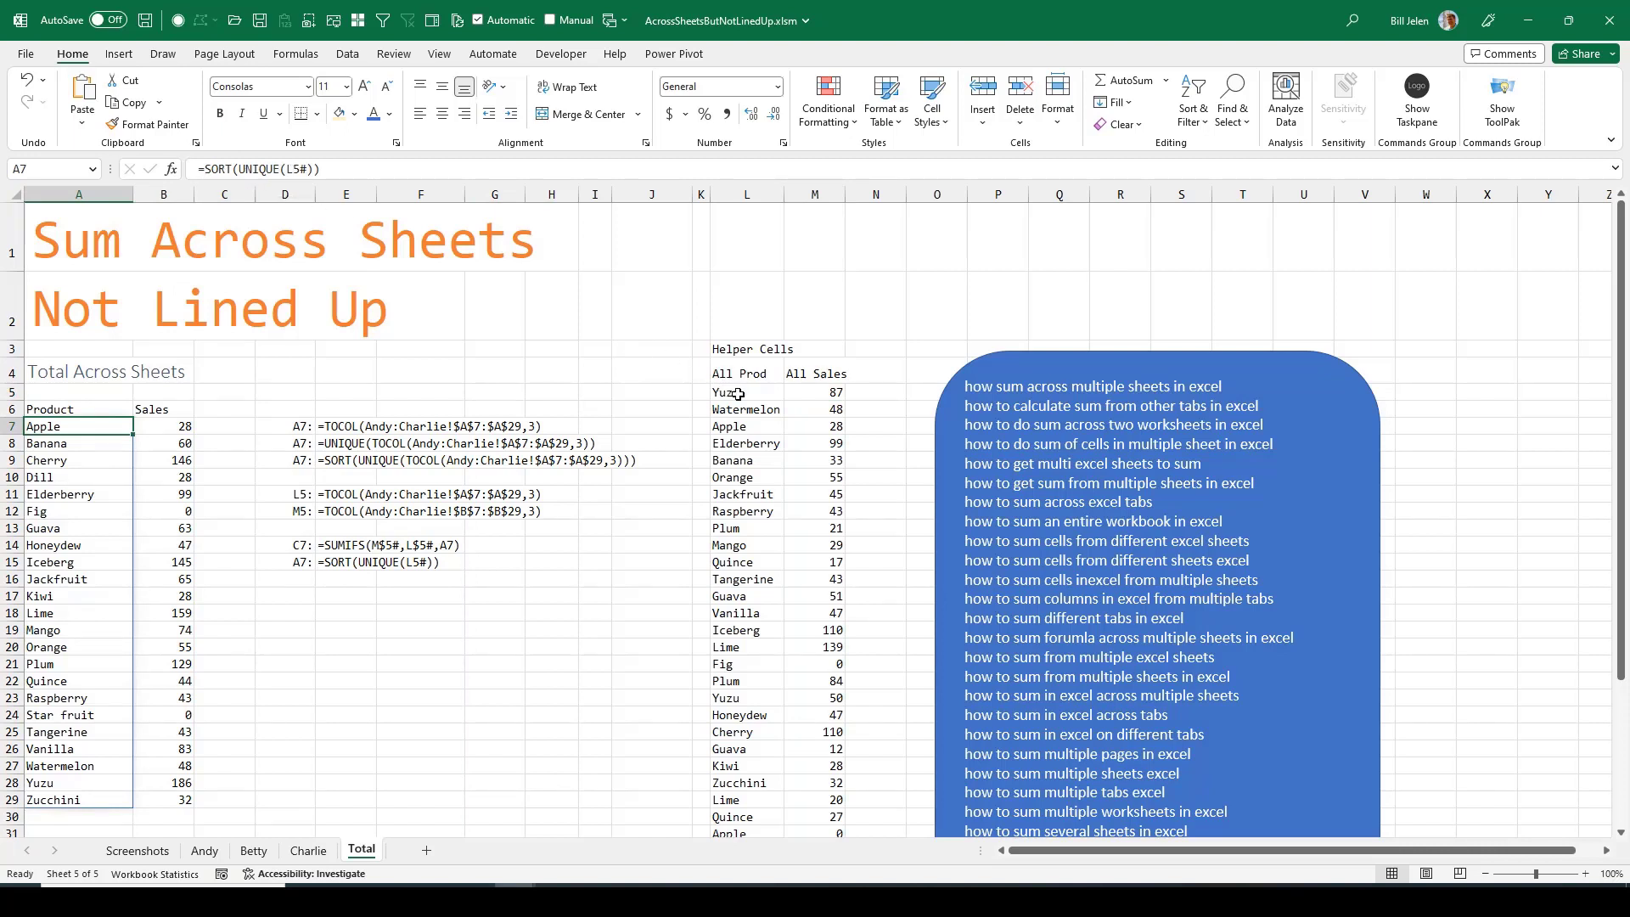
pyautogui.click(163, 427)
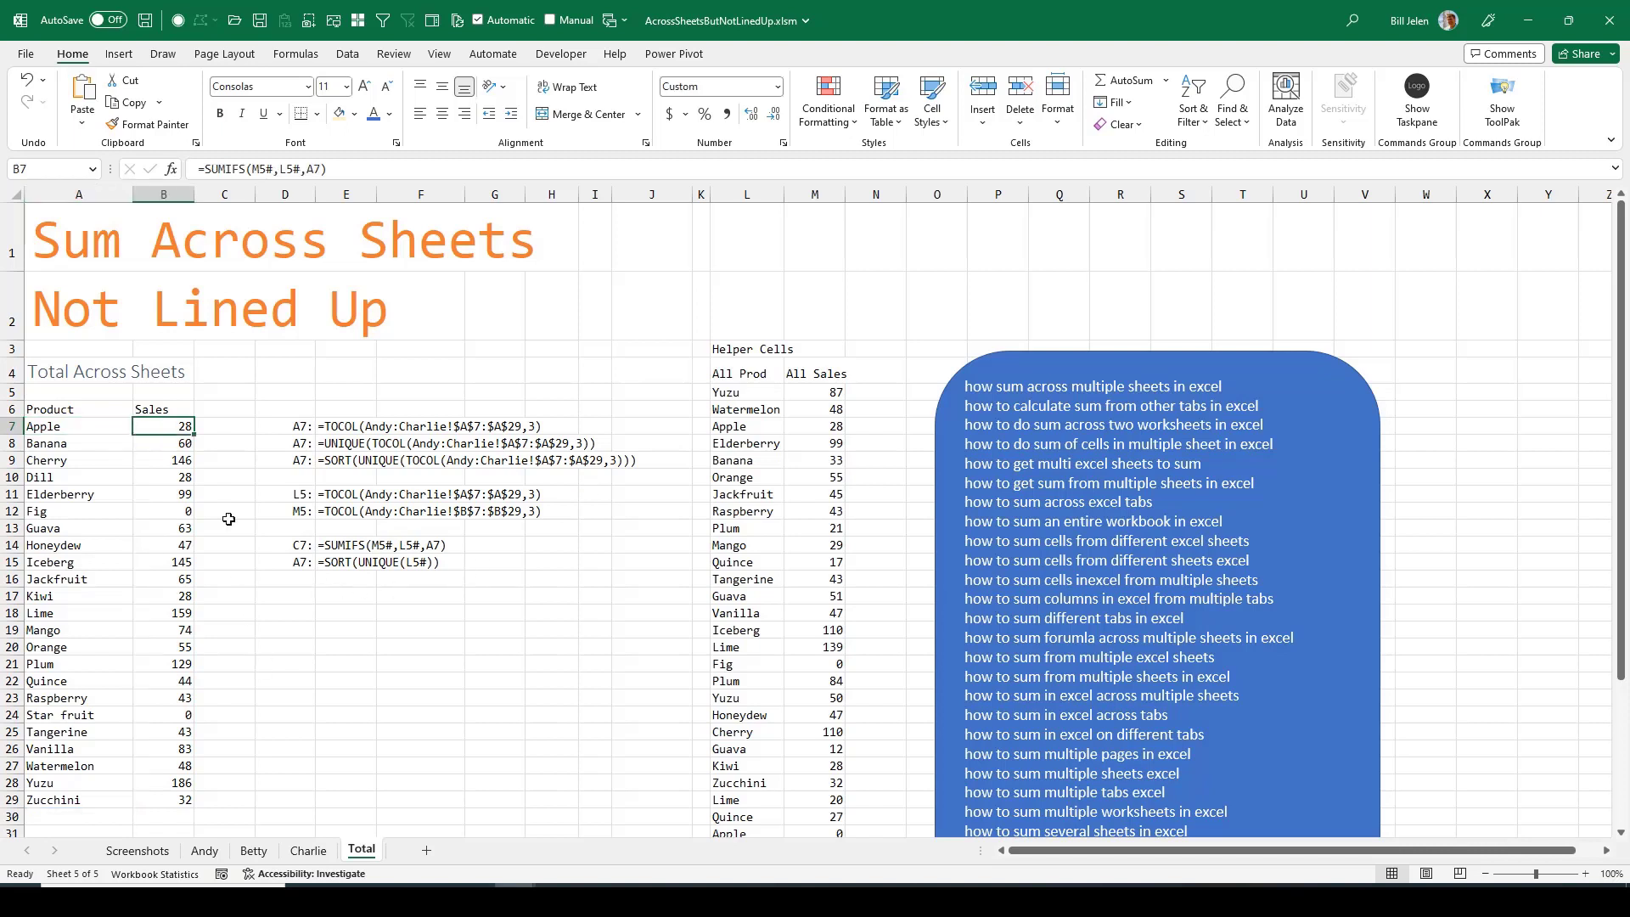
pyautogui.moveTo(275, 289)
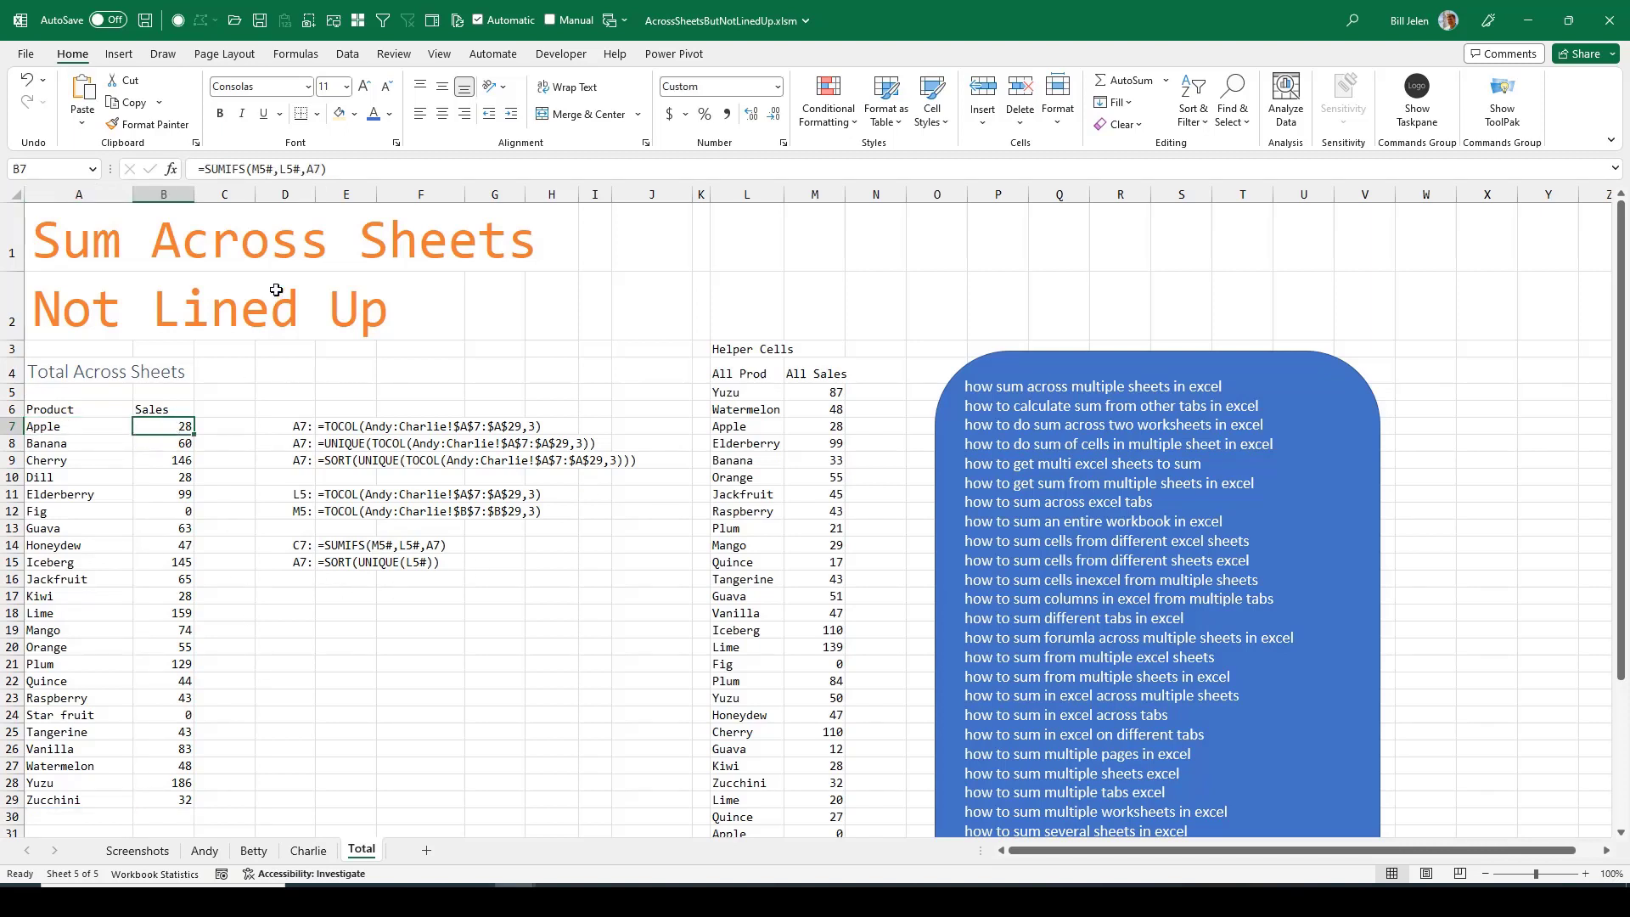
pyautogui.moveTo(825, 479)
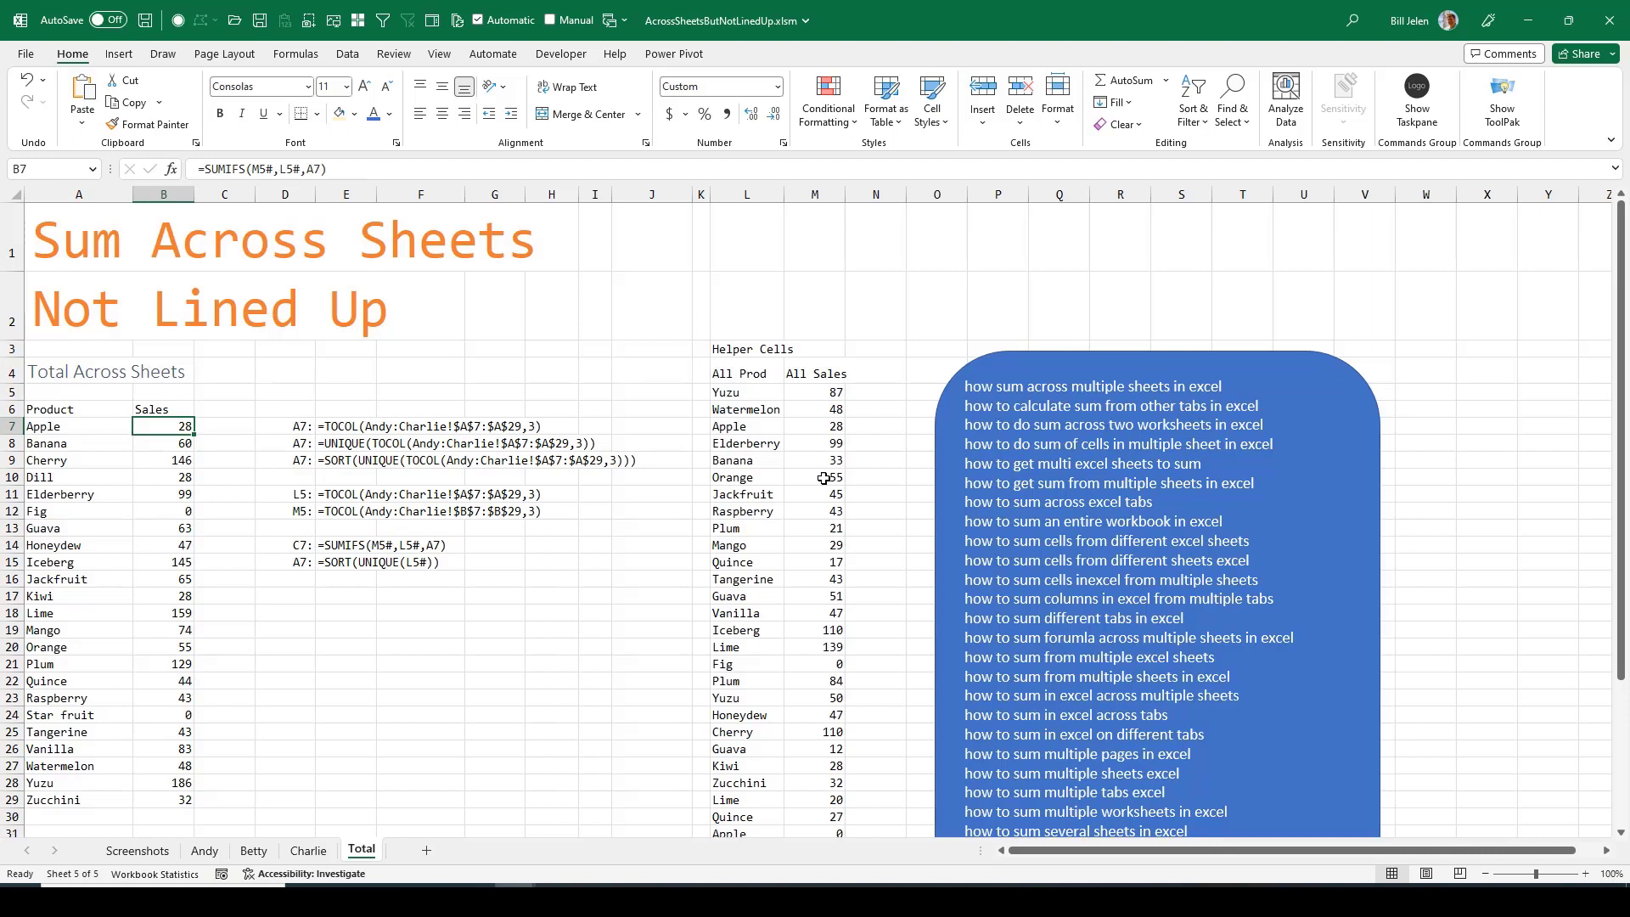